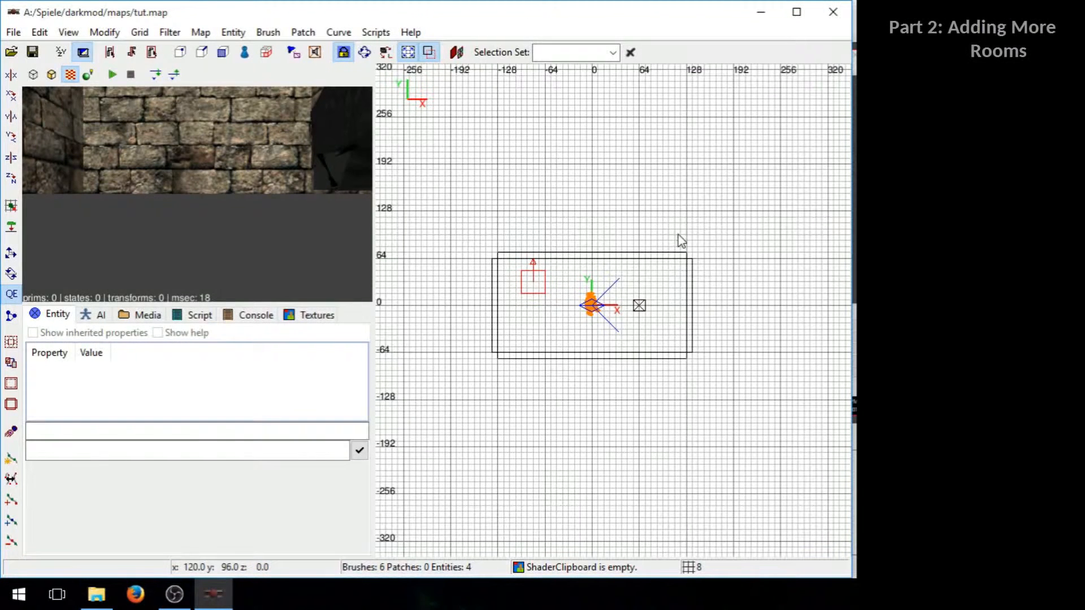
pyautogui.moveTo(672, 232)
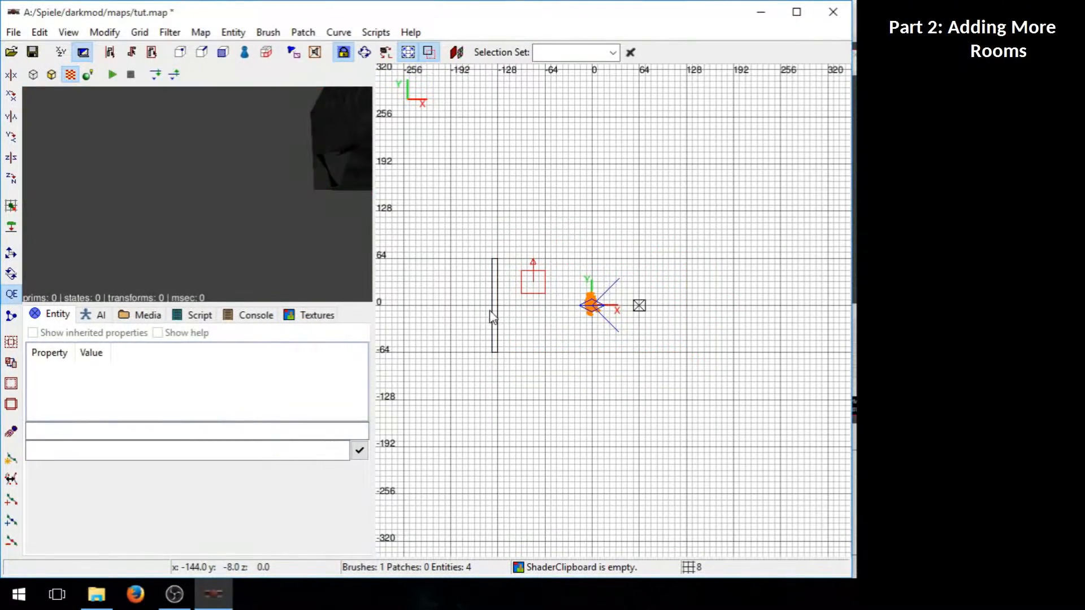
# Apply the blocks_brown brick texture to the selected room brushes
pyautogui.click(494, 307)
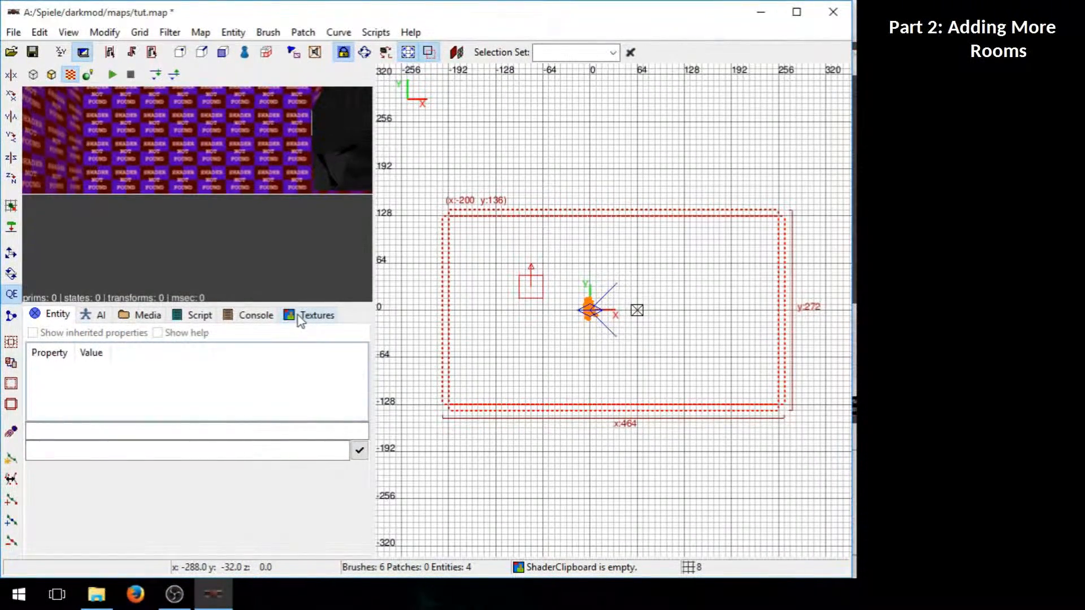
pyautogui.moveTo(317, 328)
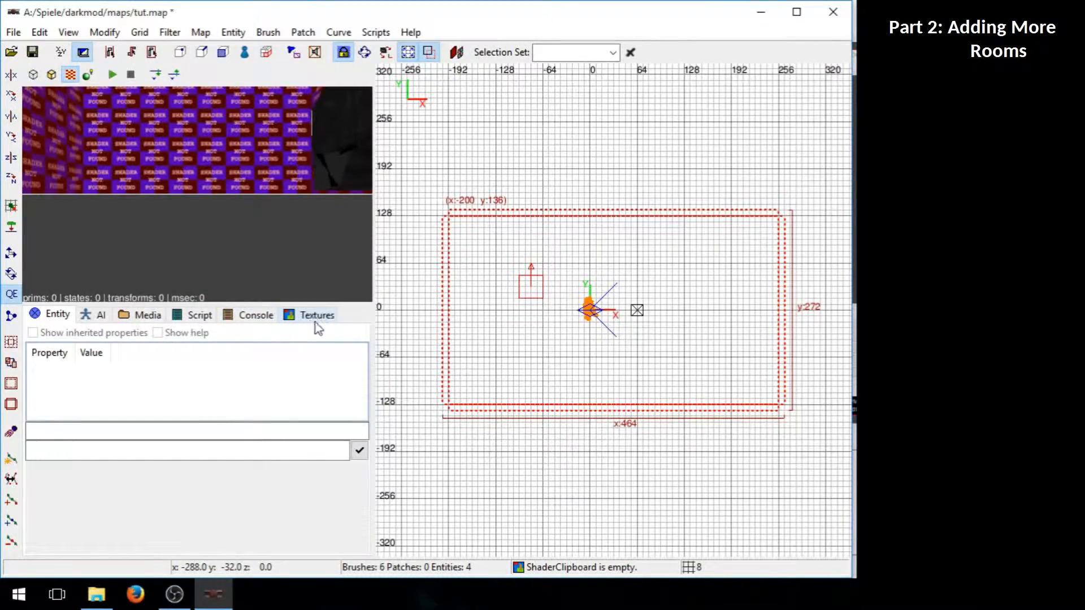
pyautogui.click(317, 316)
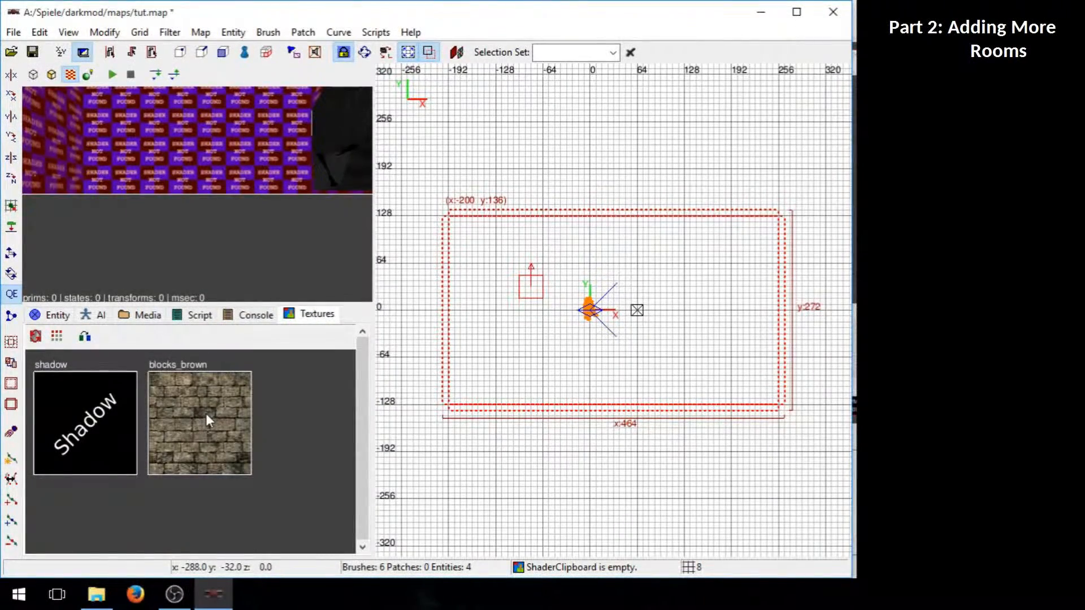
pyautogui.click(199, 421)
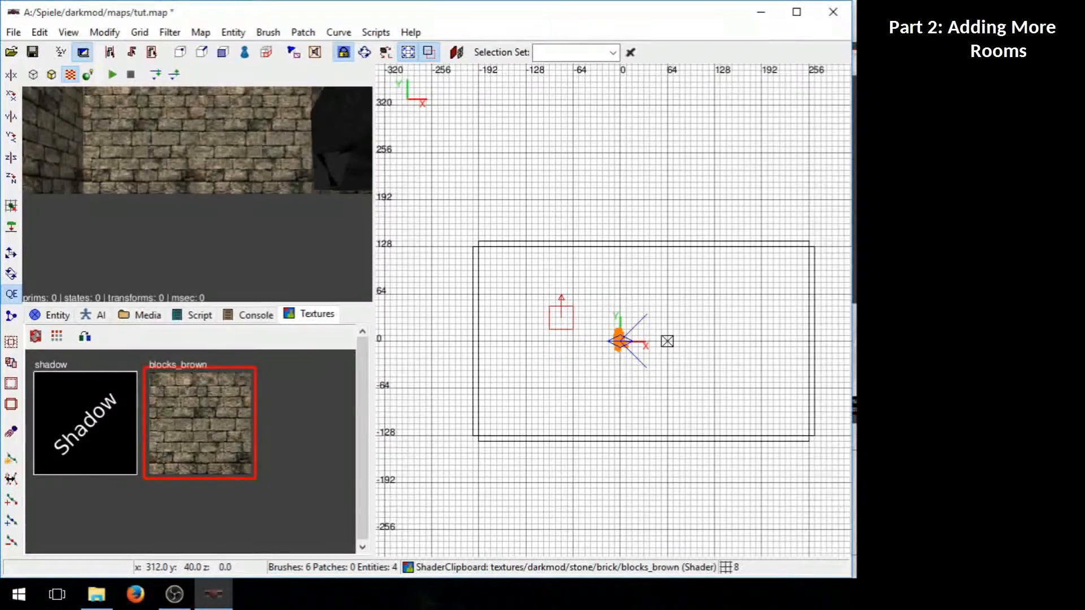
pyautogui.moveTo(561, 261)
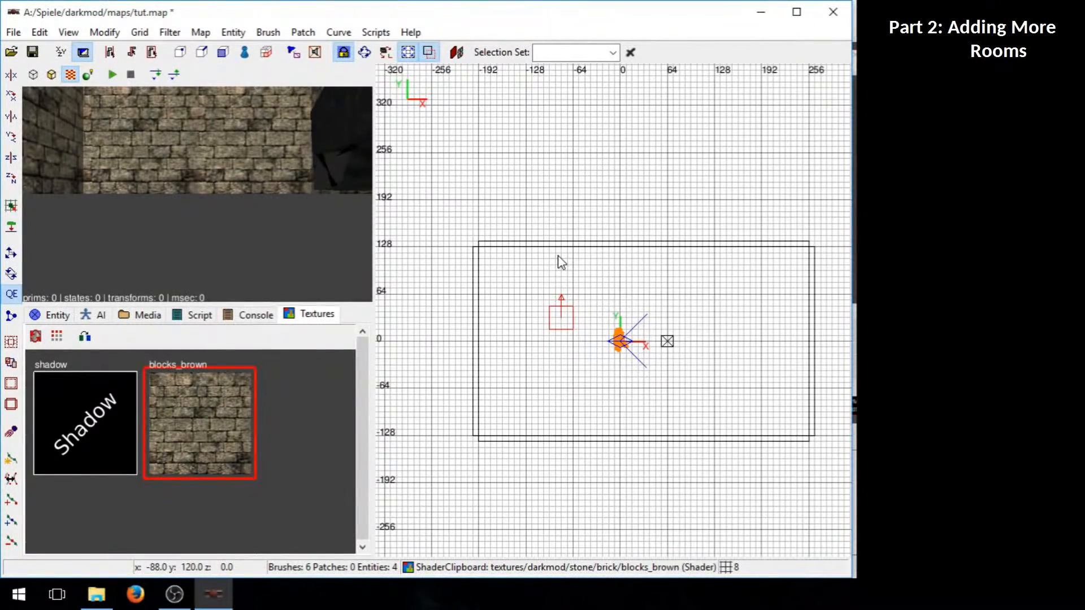
# Insert the arched_heavy_with_frame.pfb prefab from the doors category into the map
pyautogui.rightClick(561, 261)
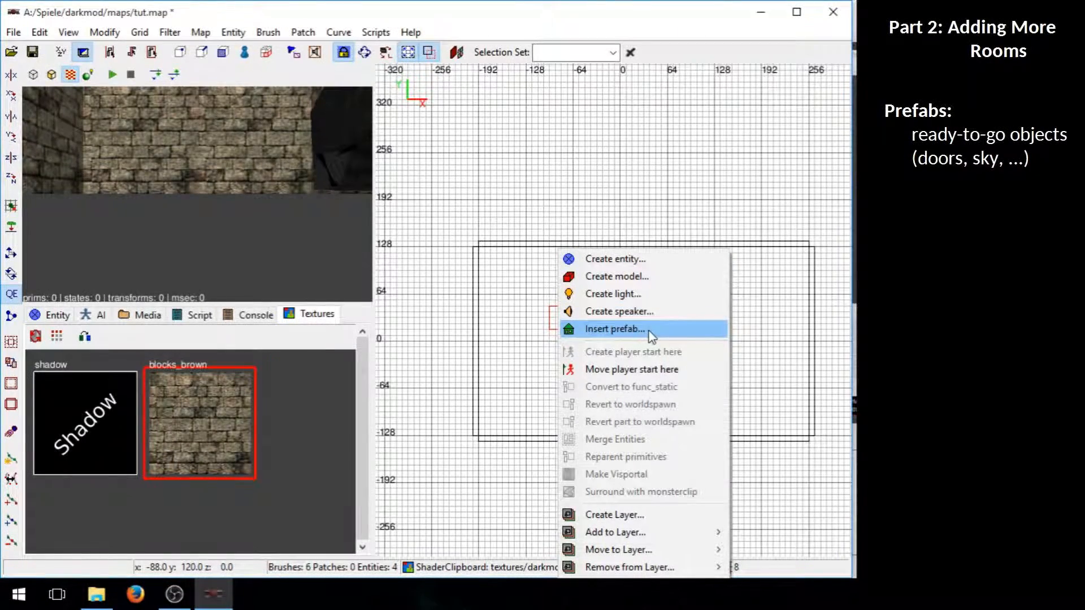
pyautogui.click(615, 329)
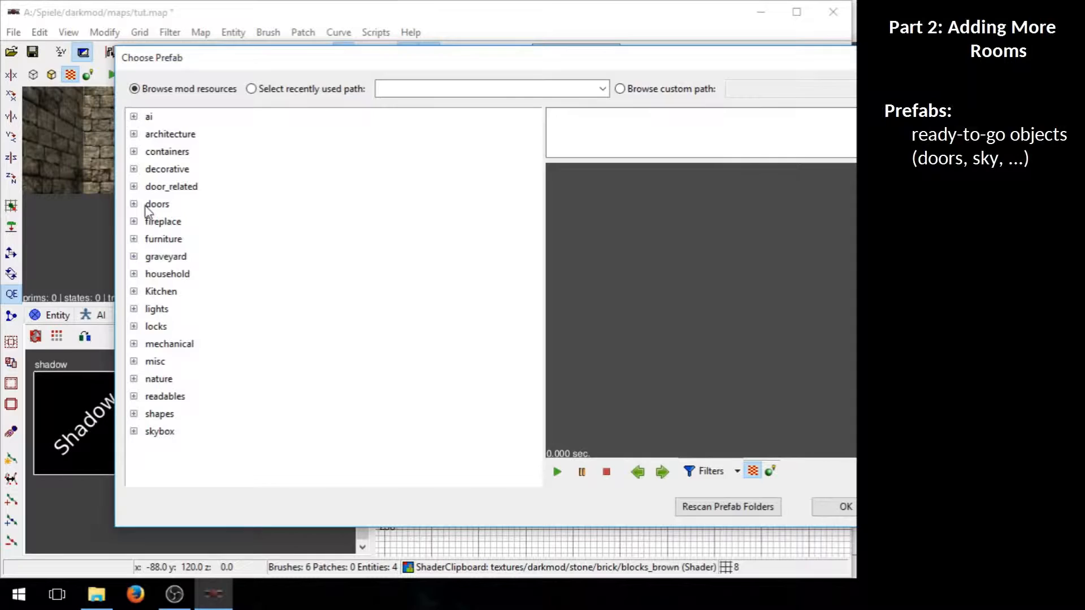
pyautogui.click(134, 203)
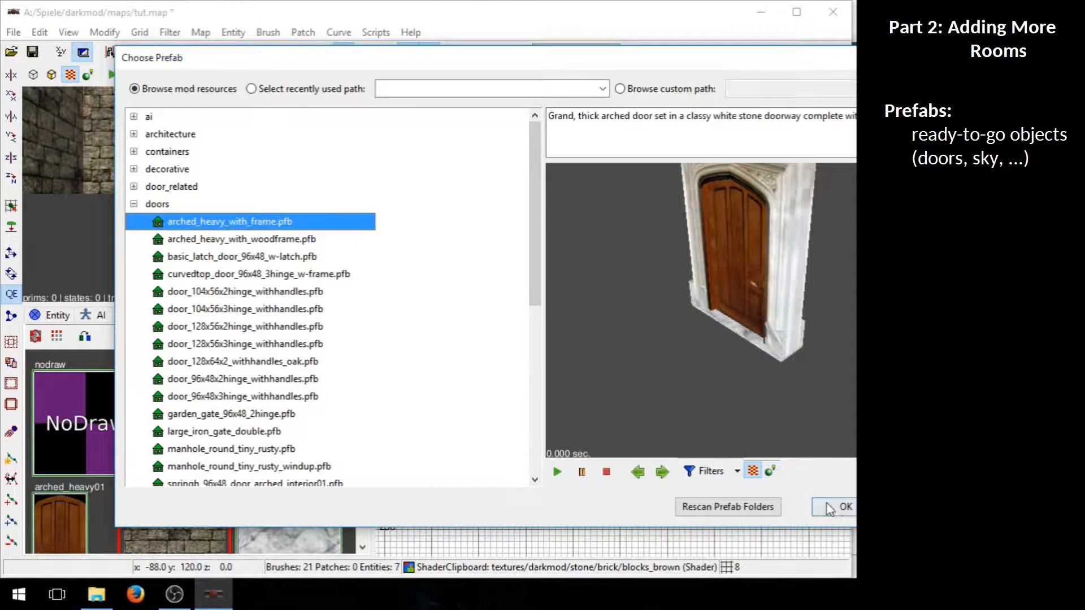
pyautogui.click(845, 508)
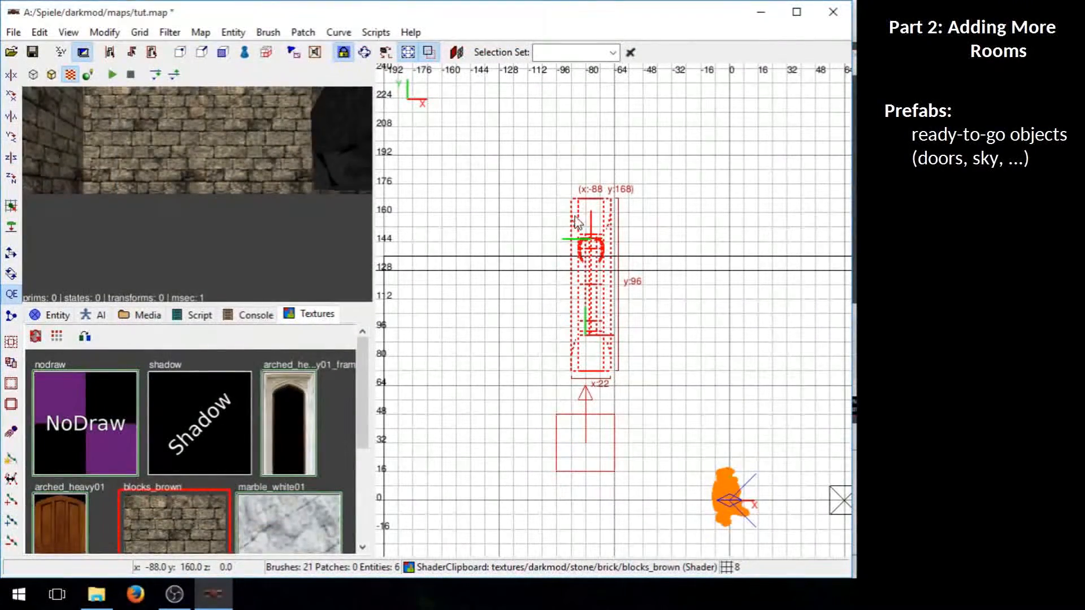
pyautogui.moveTo(659, 278)
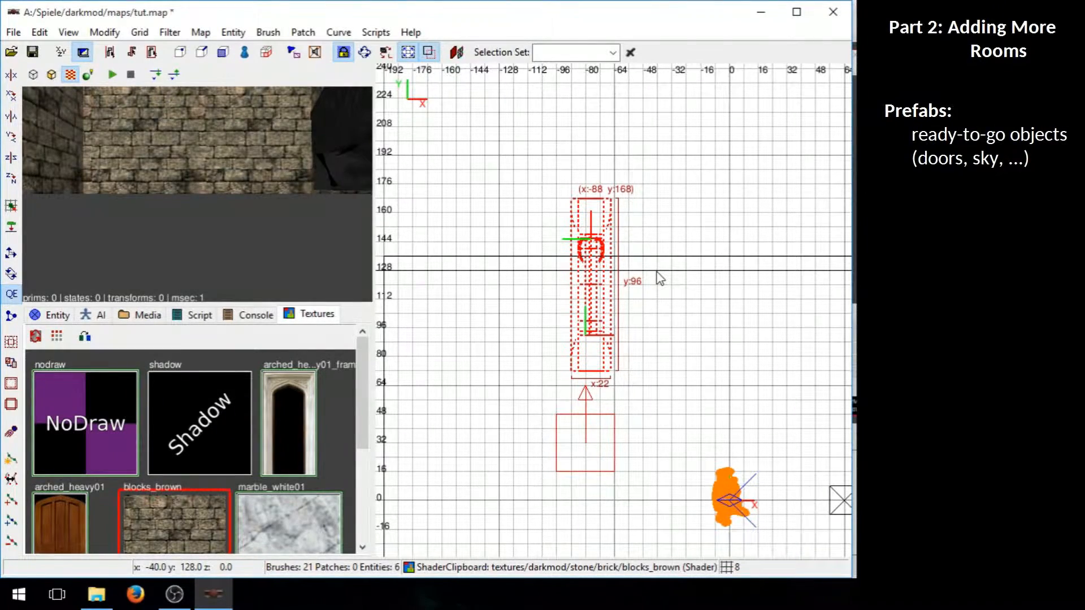
pyautogui.moveTo(104, 31)
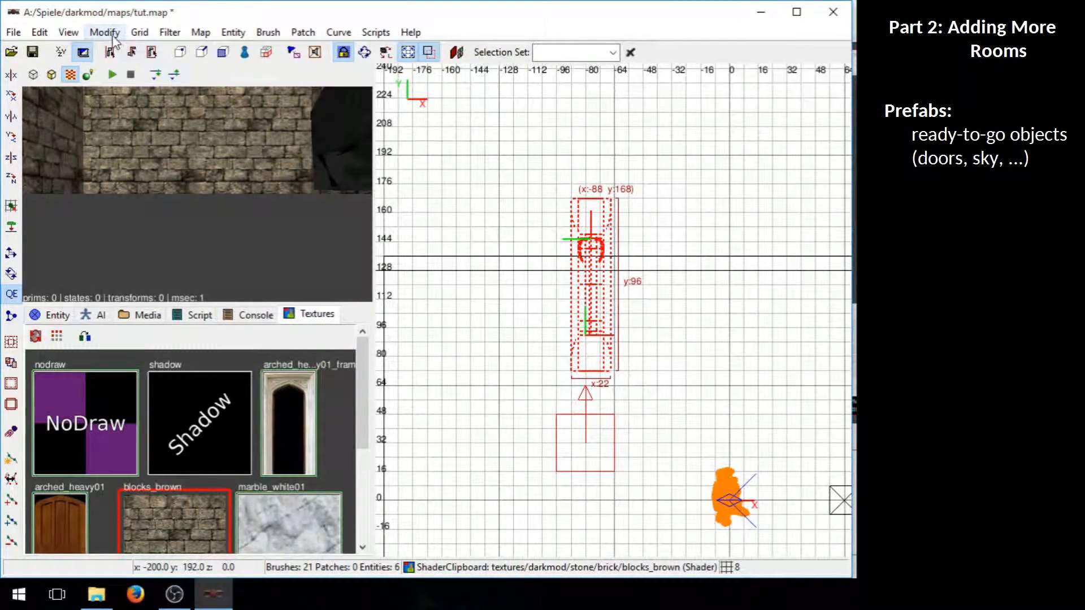
# Rotate the door prefab about the Z axis until it lies parallel to the top wall
pyautogui.click(104, 31)
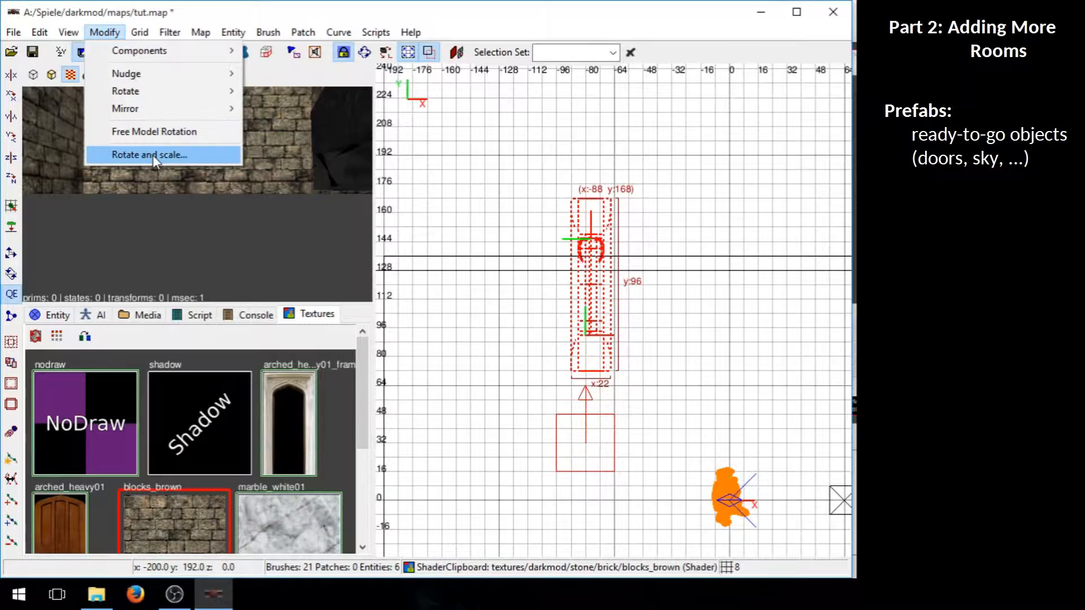
pyautogui.click(150, 155)
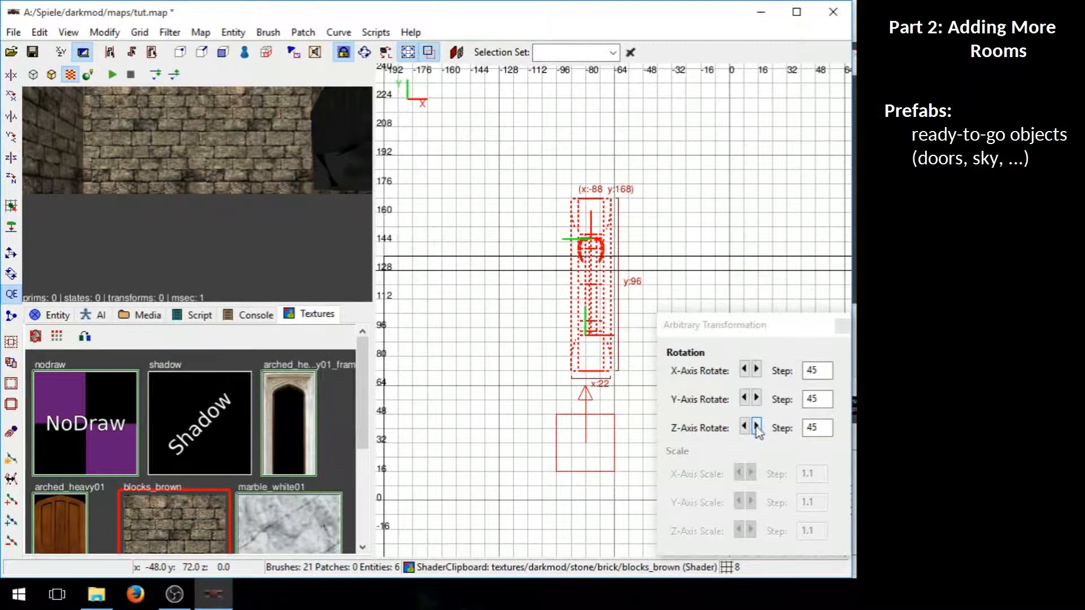
pyautogui.click(755, 427)
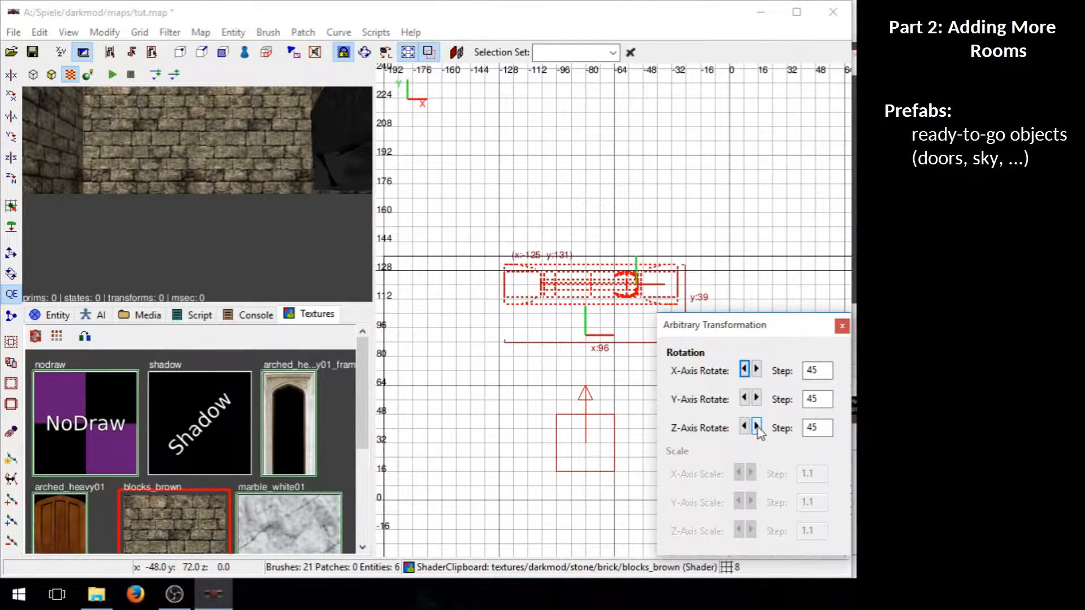
pyautogui.click(756, 427)
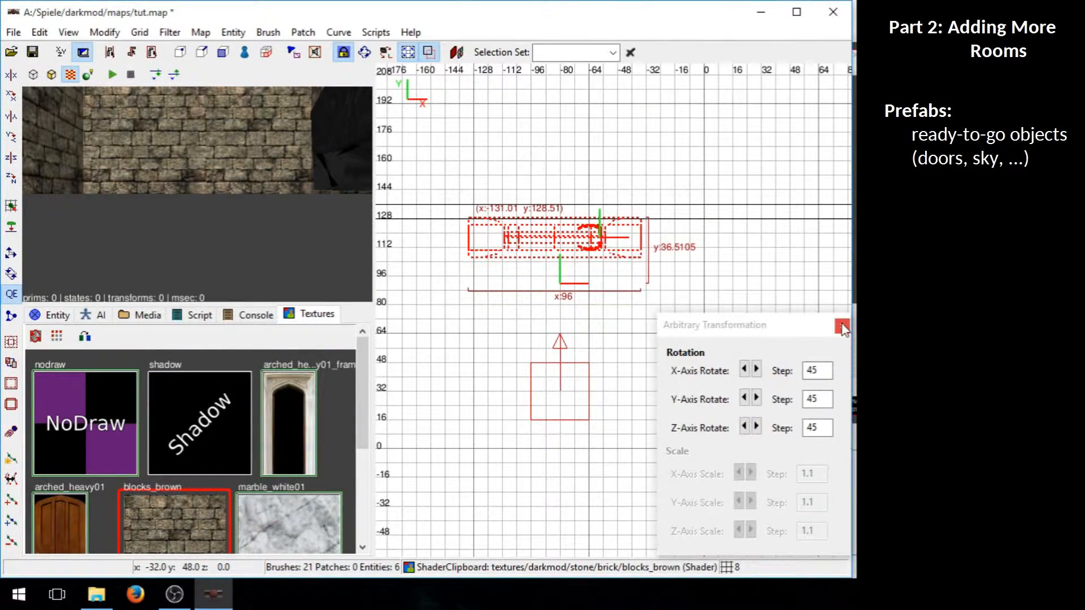
# Close the Arbitrary Transformation dialog, leaving the rotated door in place
pyautogui.click(841, 328)
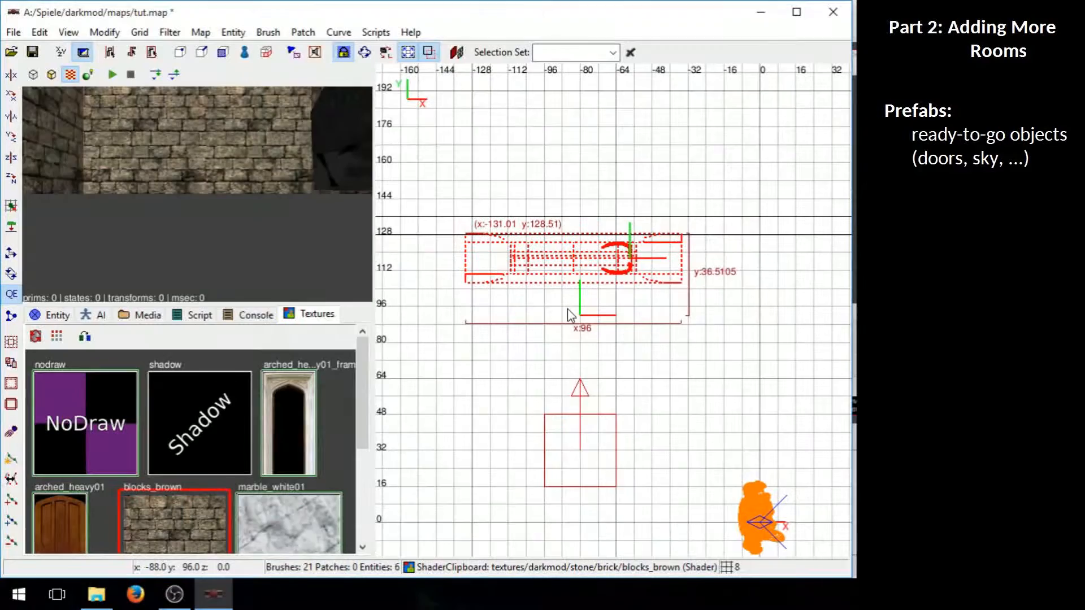
pyautogui.moveTo(587, 338)
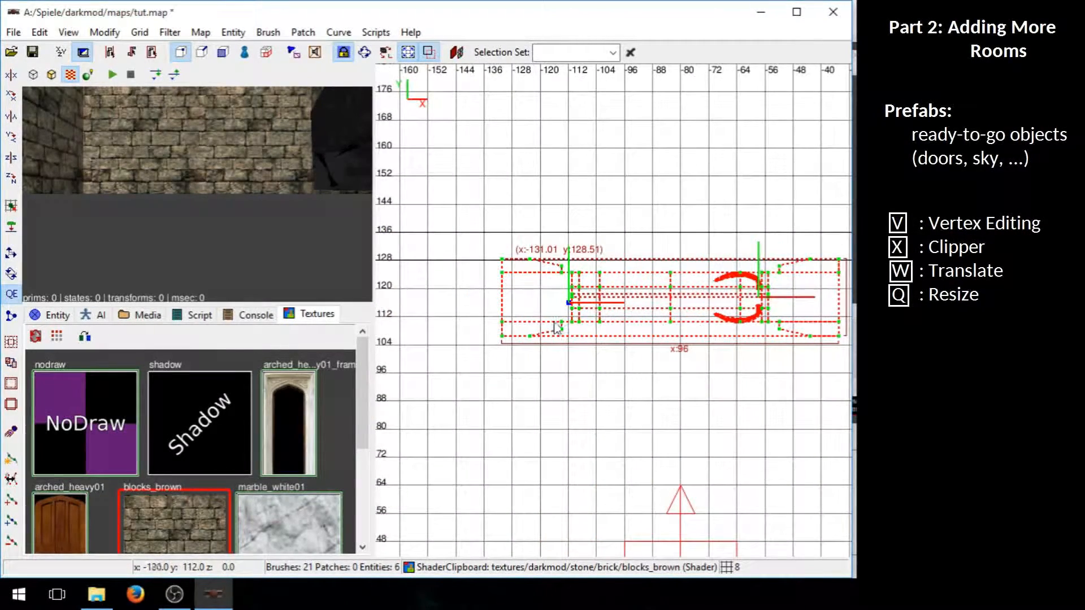
pyautogui.moveTo(596, 363)
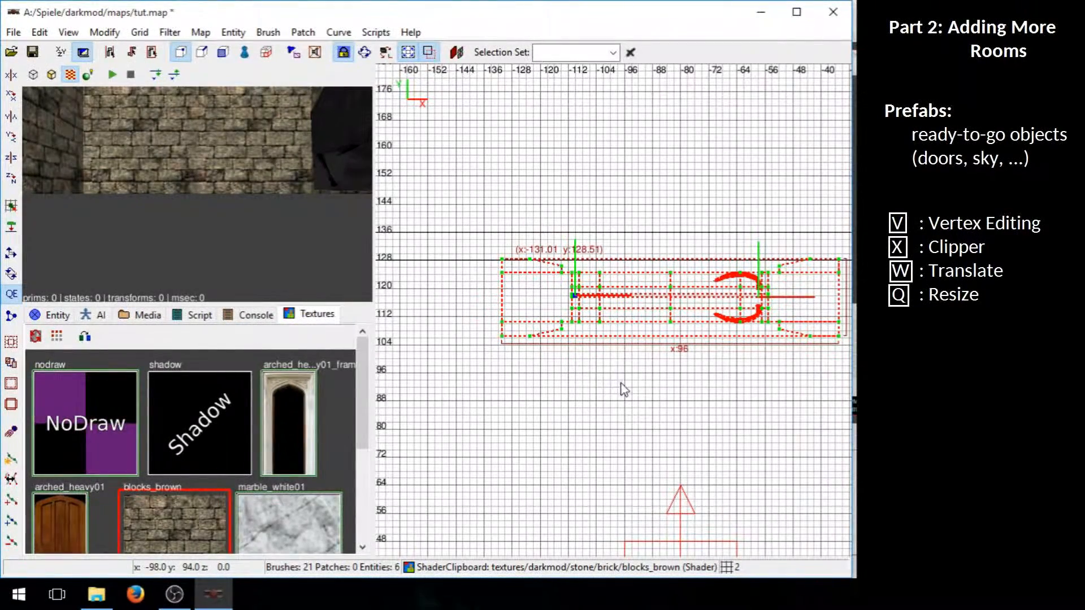
pyautogui.moveTo(688, 456)
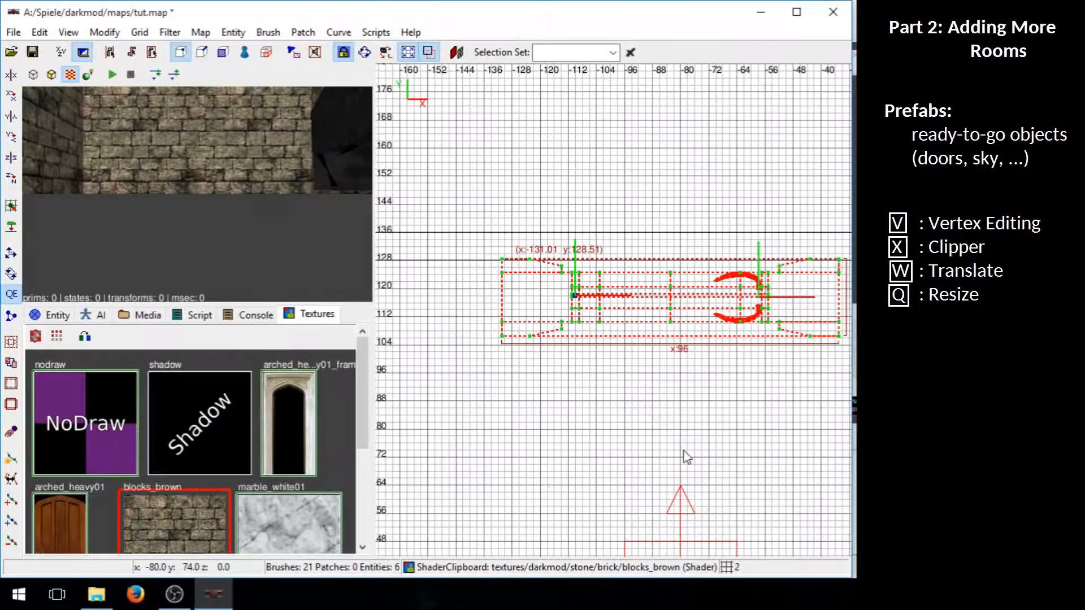
pyautogui.moveTo(691, 402)
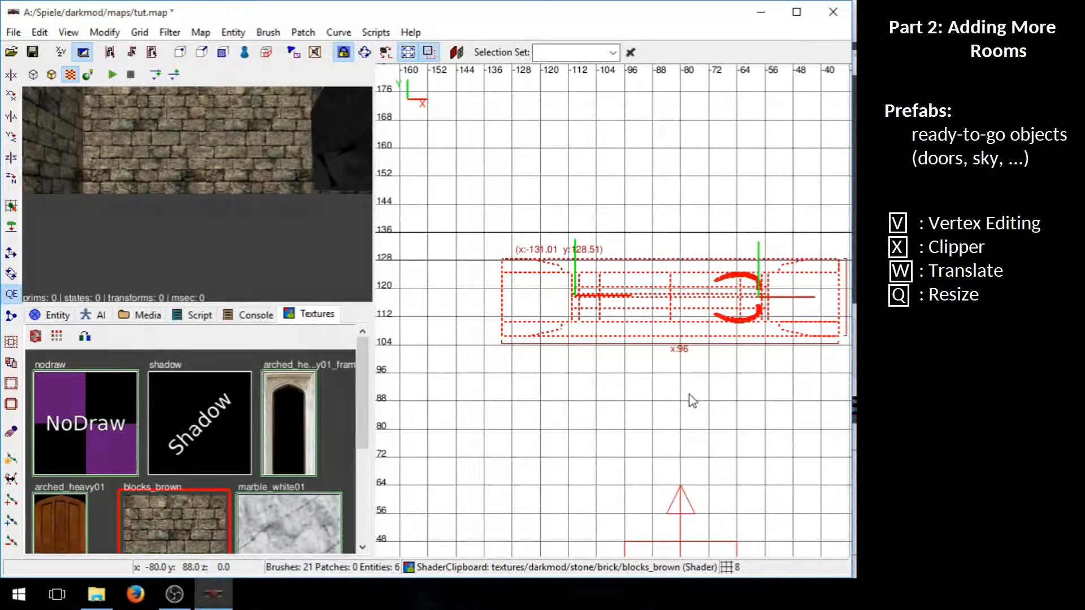
# Zoom the view to check the door's height against the room's top wall
pyautogui.scroll(-3)
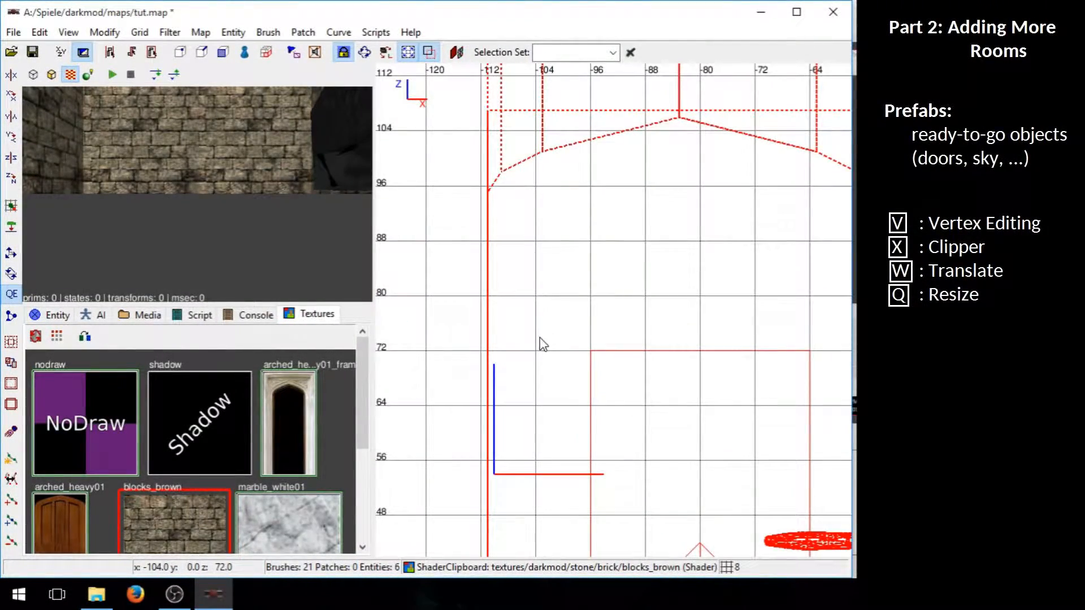
pyautogui.moveTo(540, 363)
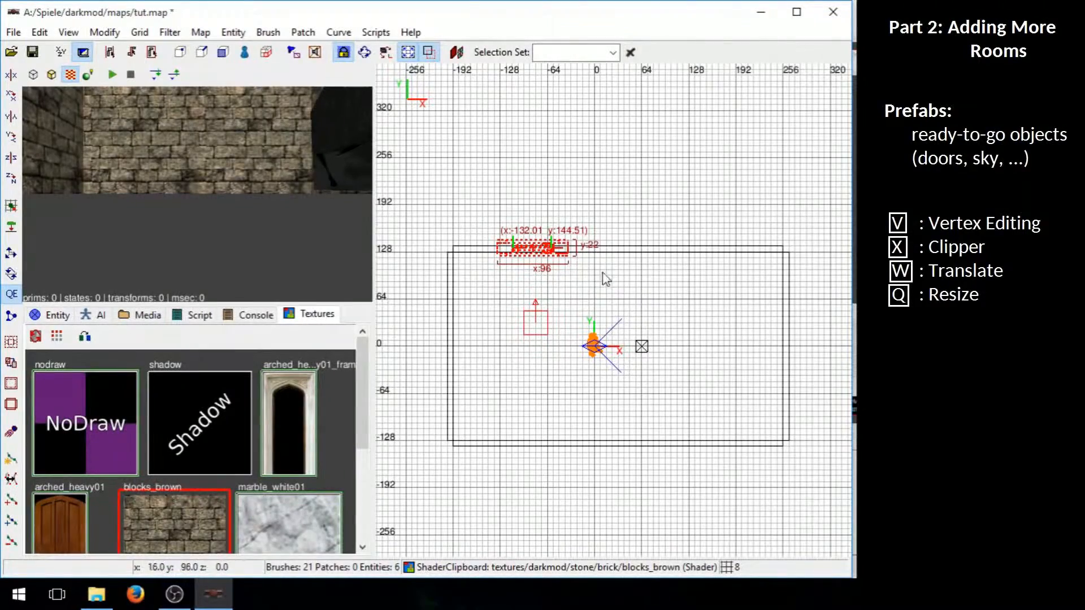
pyautogui.moveTo(573, 261)
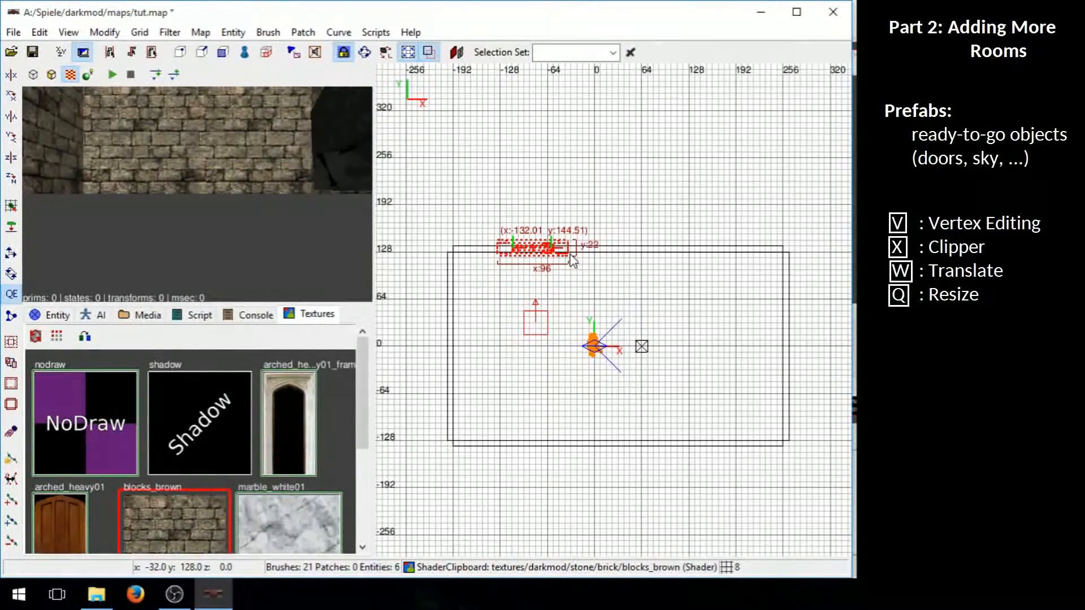
pyautogui.moveTo(540, 256)
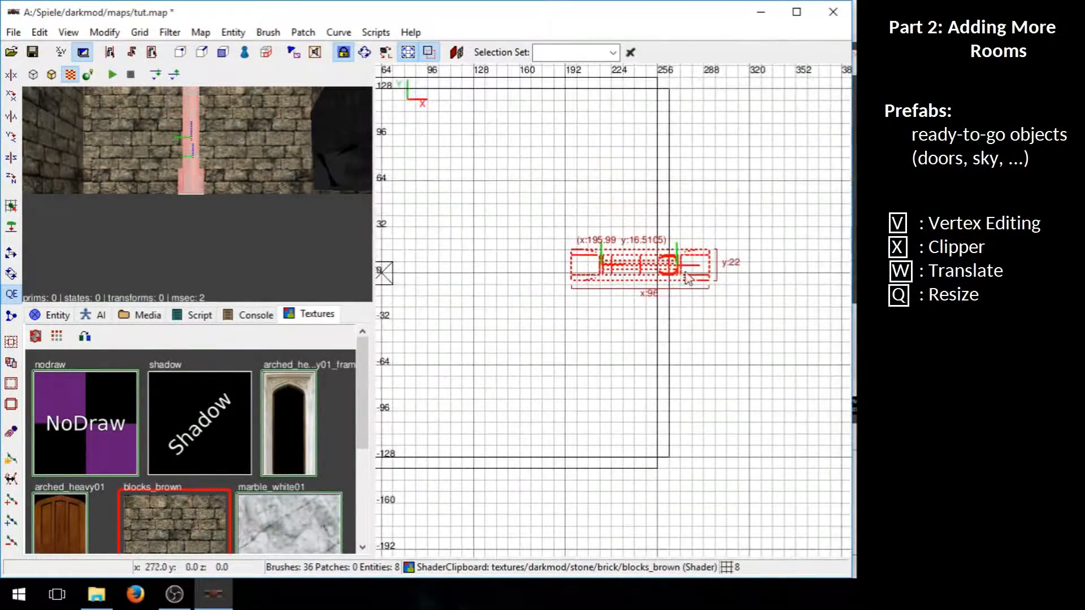
# Rotate the copied doorway 90 degrees about the Z axis via Rotate and scale
pyautogui.click(139, 32)
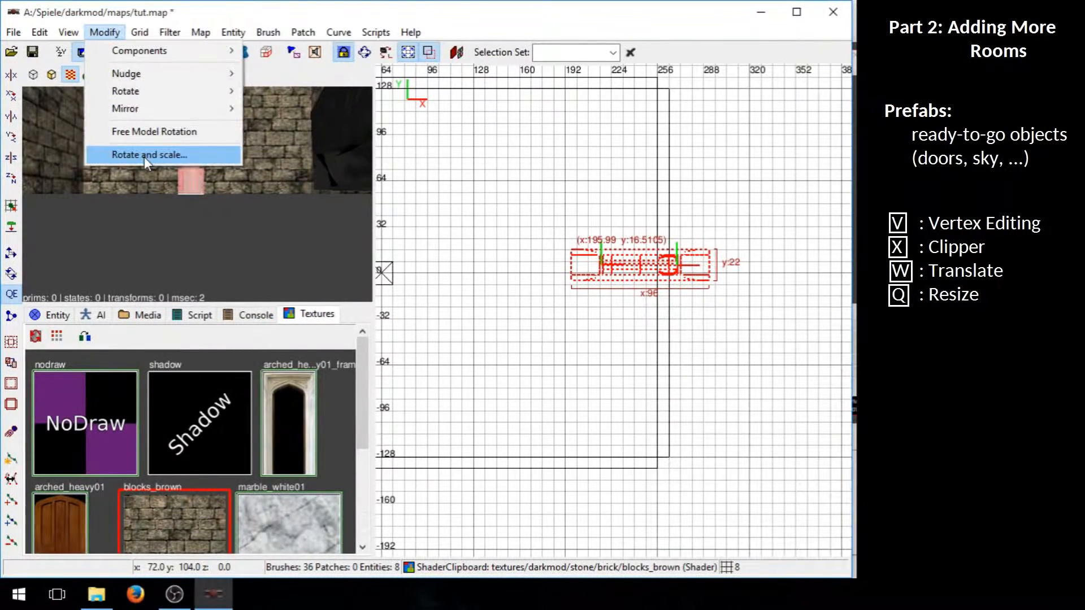
pyautogui.click(149, 154)
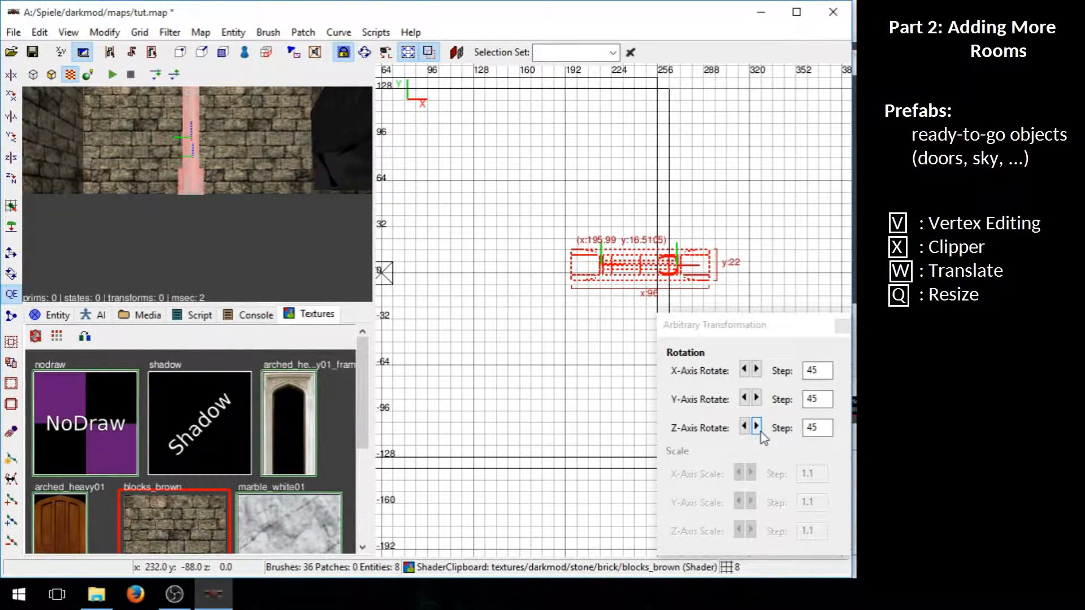
pyautogui.click(755, 427)
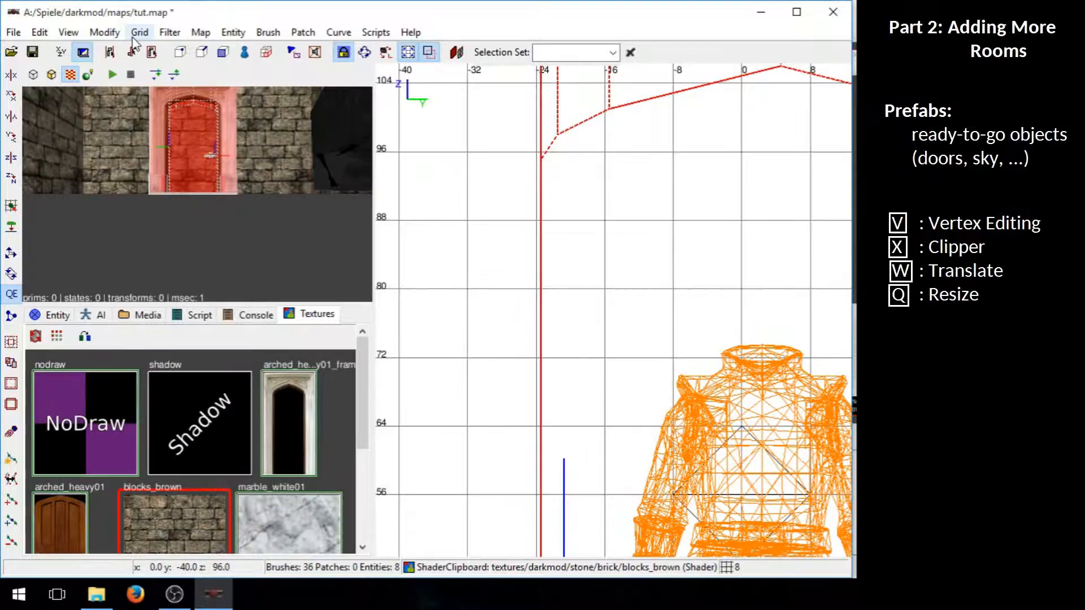
# Switch to Grid0.5 snapping and nudge the doorway into the right wall
pyautogui.click(138, 32)
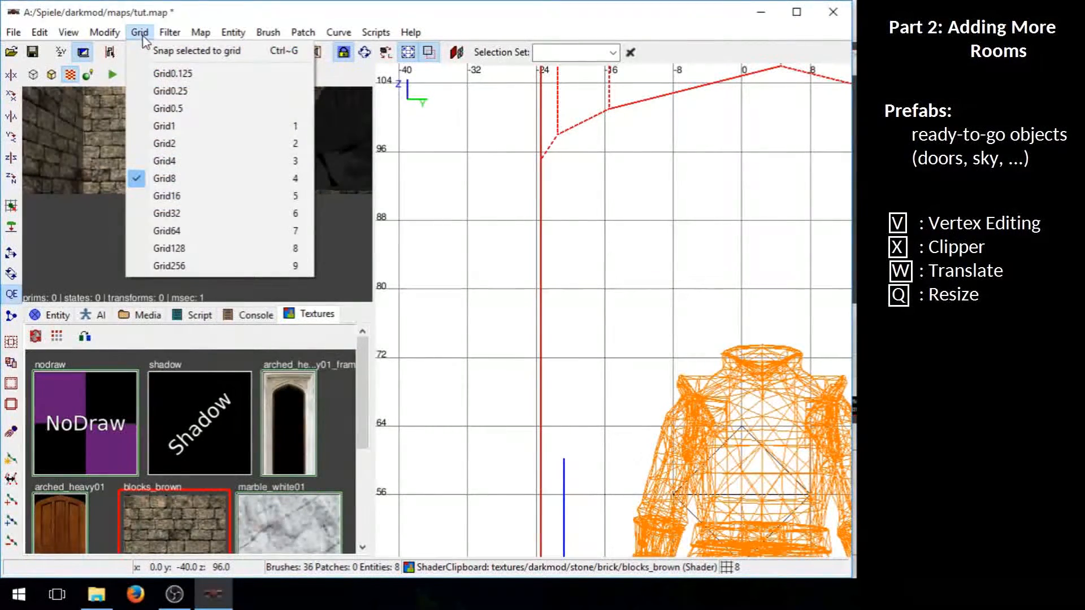
pyautogui.moveTo(169, 109)
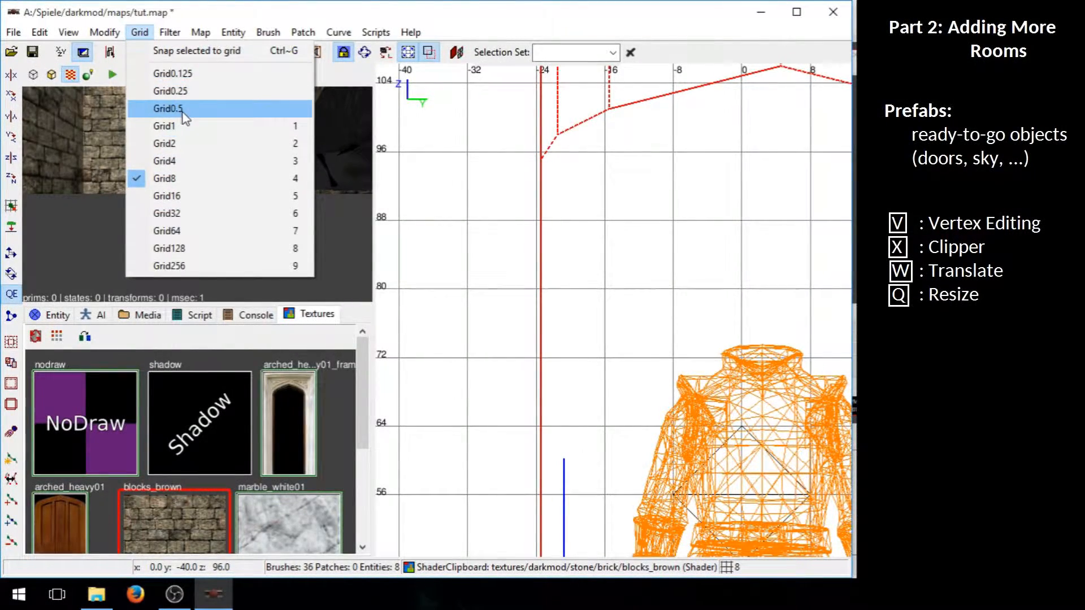
pyautogui.click(168, 108)
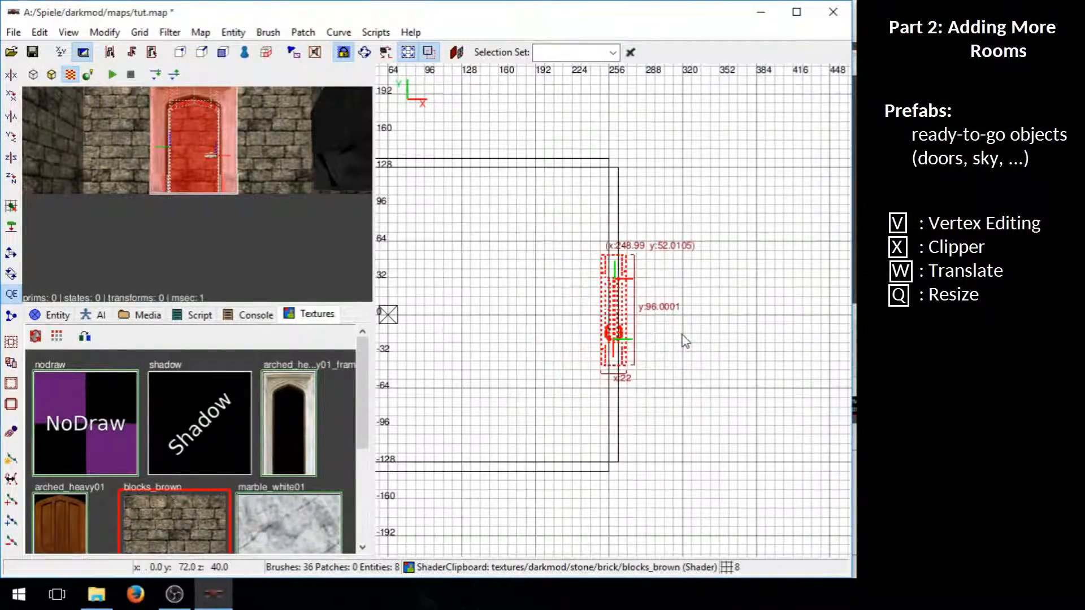
pyautogui.click(137, 315)
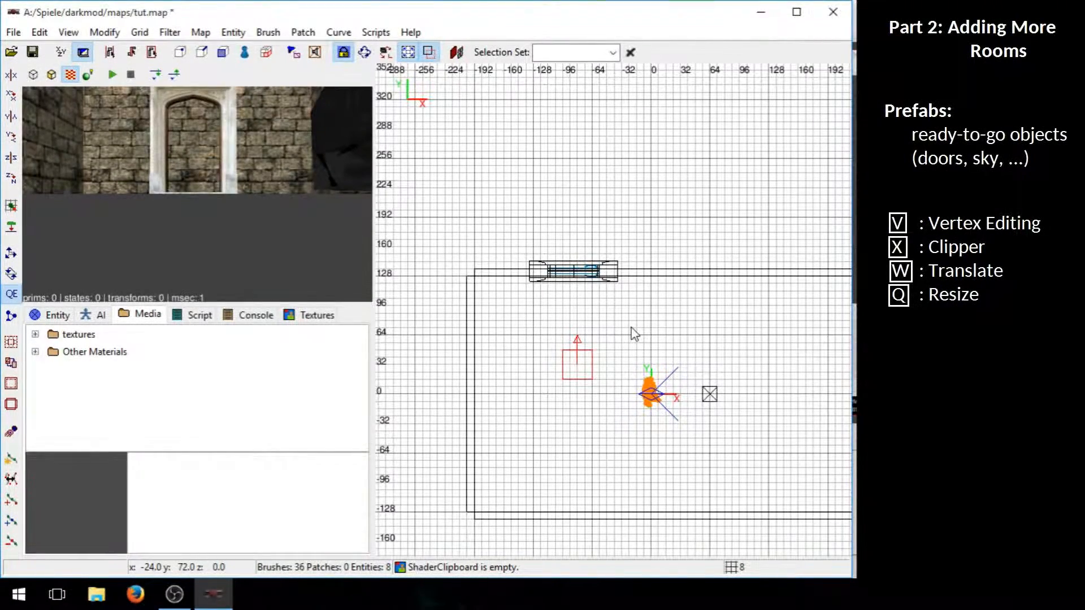
pyautogui.moveTo(645, 278)
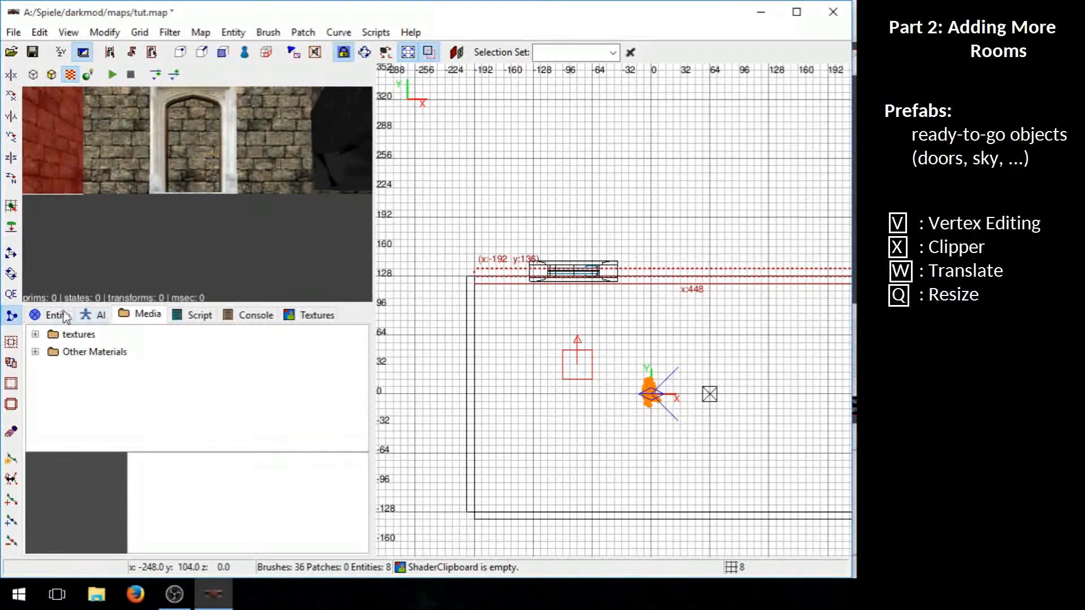
pyautogui.moveTo(436, 323)
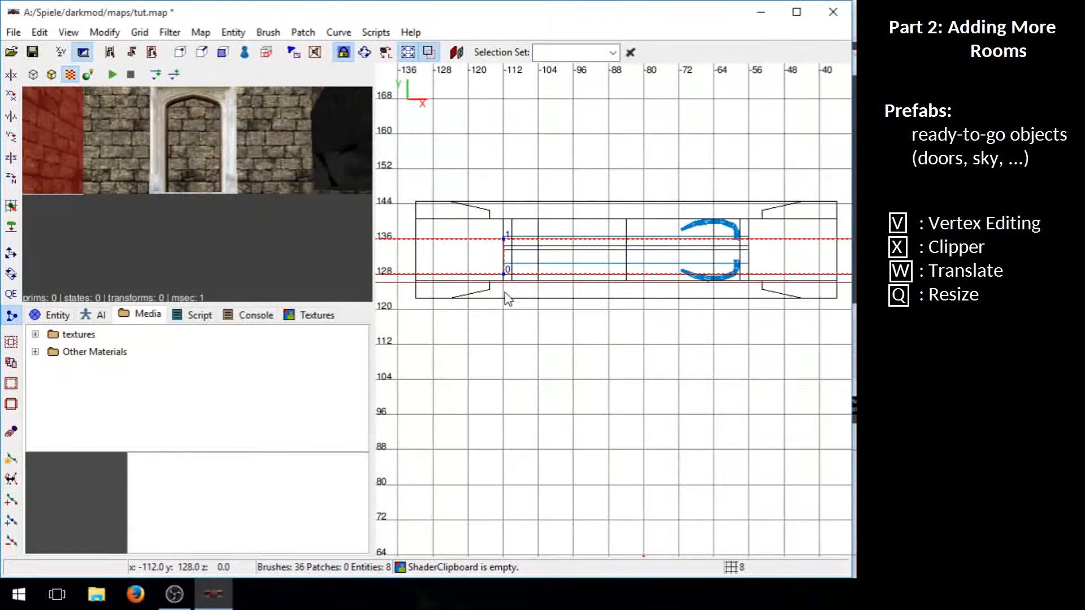
pyautogui.moveTo(562, 346)
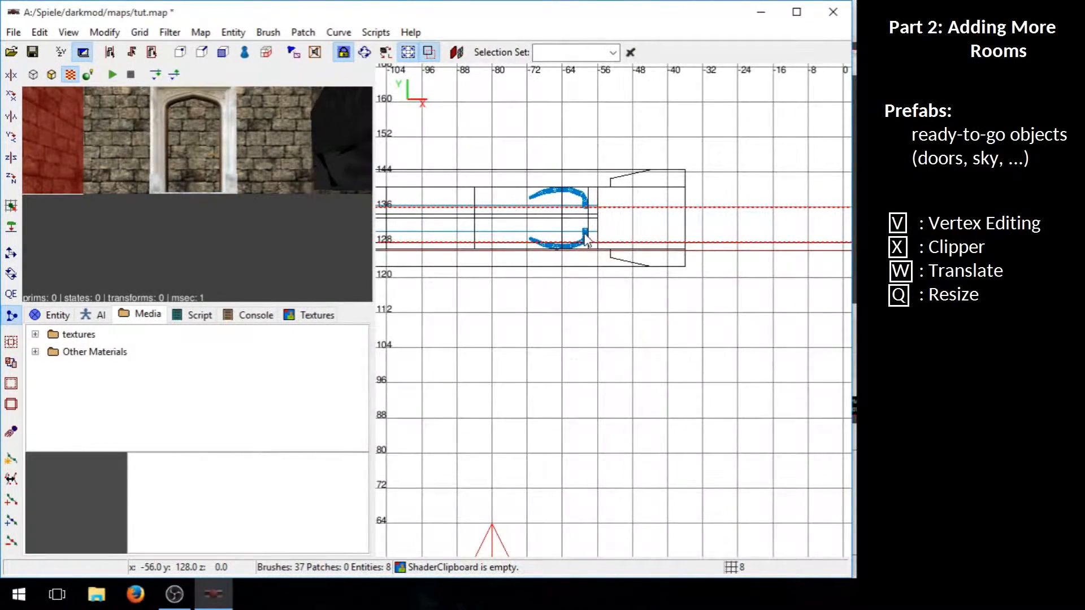
# Zoom the view while clipping the top wall brush around the doorway opening
pyautogui.scroll(3)
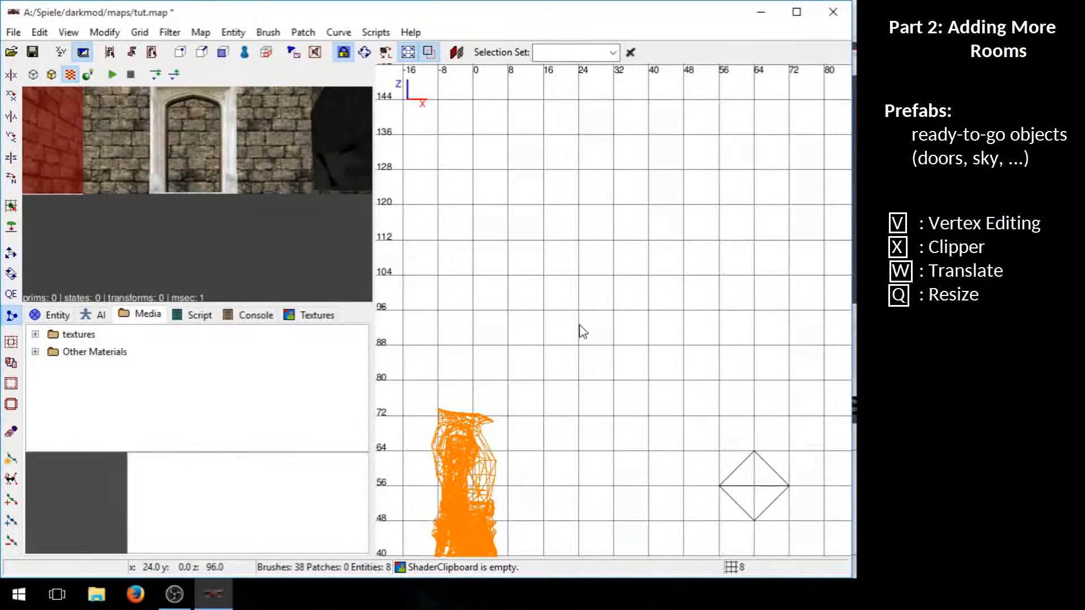
pyautogui.scroll(-3)
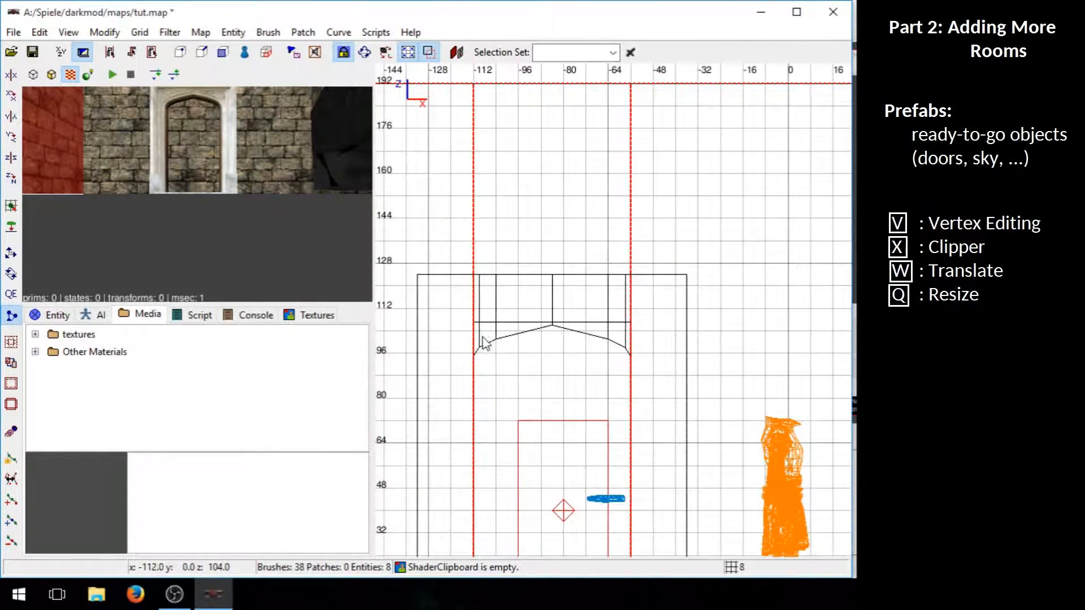
pyautogui.moveTo(513, 315)
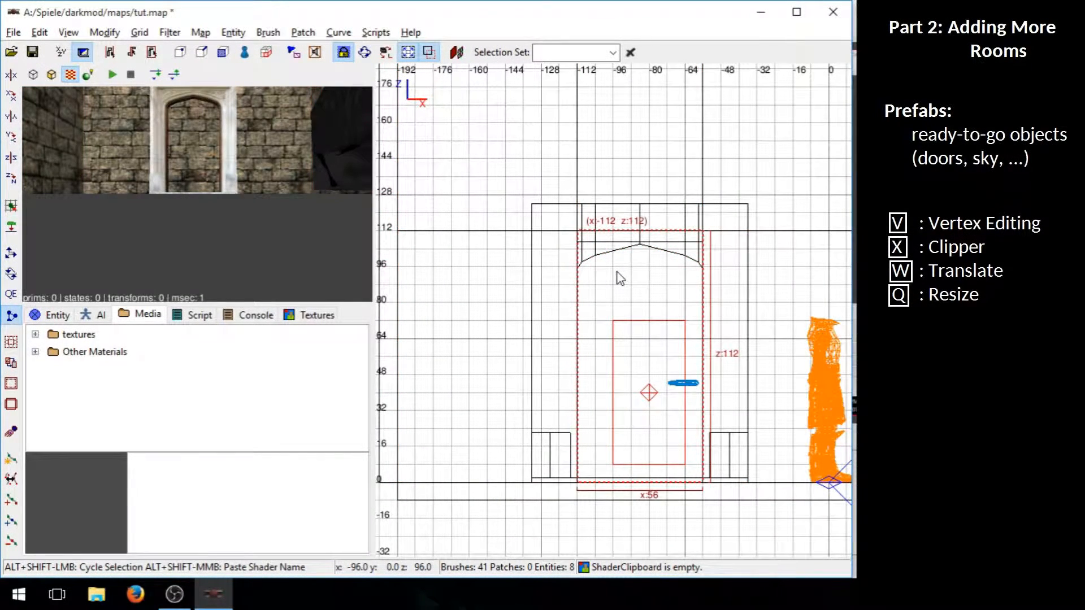
pyautogui.moveTo(698, 242)
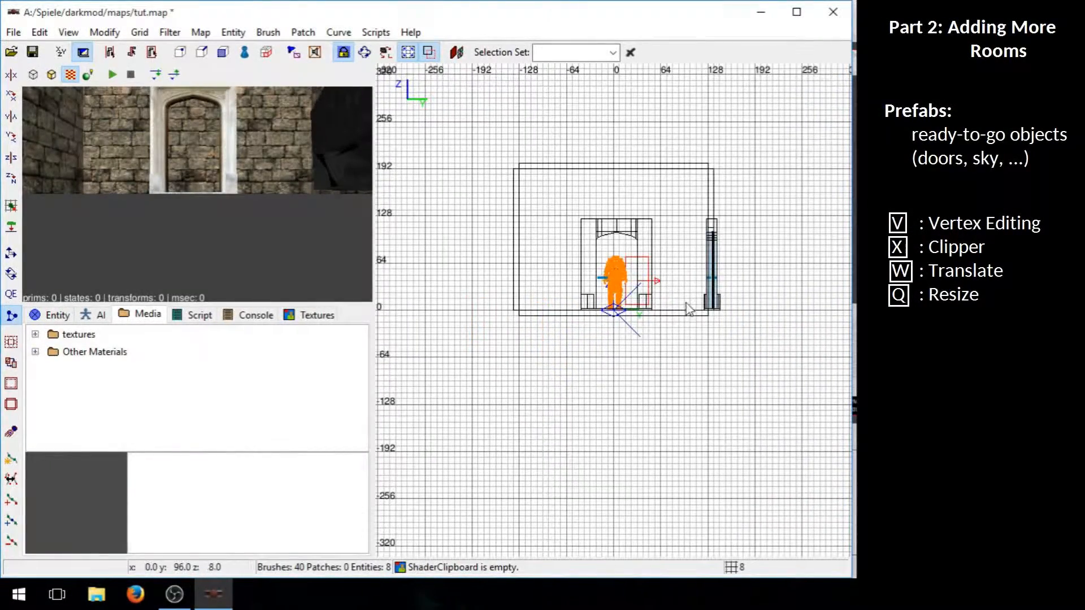
# Zoom in on the doorway brush before texturing it with the arched_heavy01 door
pyautogui.scroll(3)
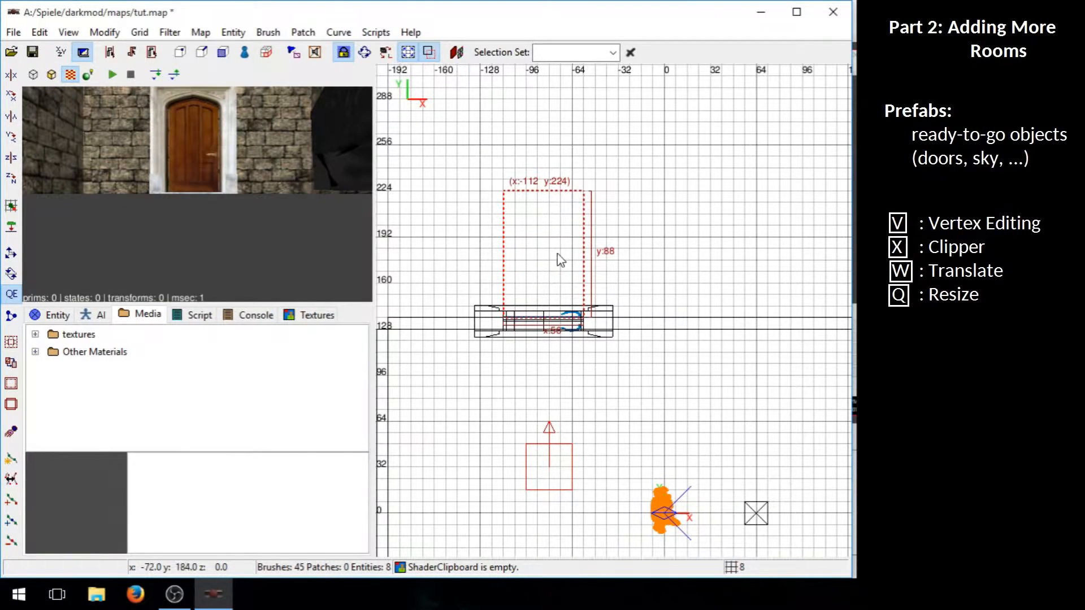
pyautogui.moveTo(631, 202)
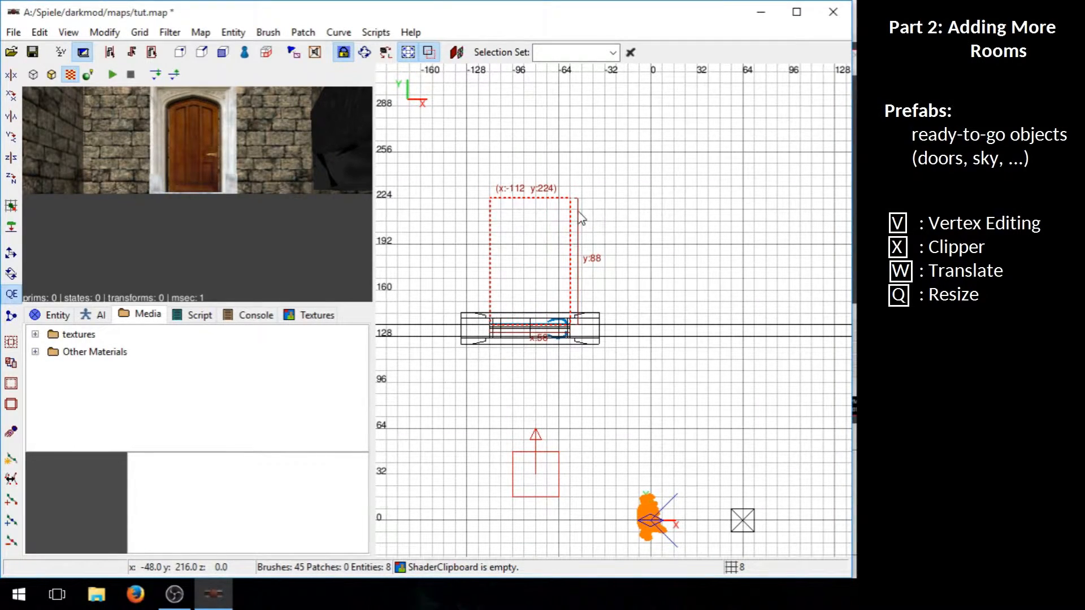
pyautogui.moveTo(508, 331)
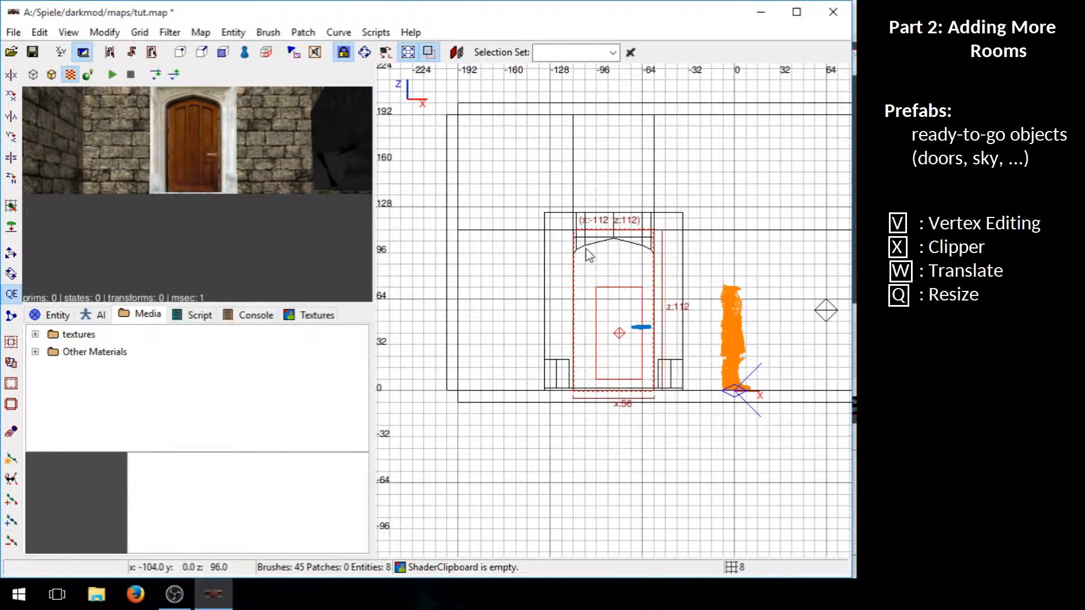
pyautogui.moveTo(658, 238)
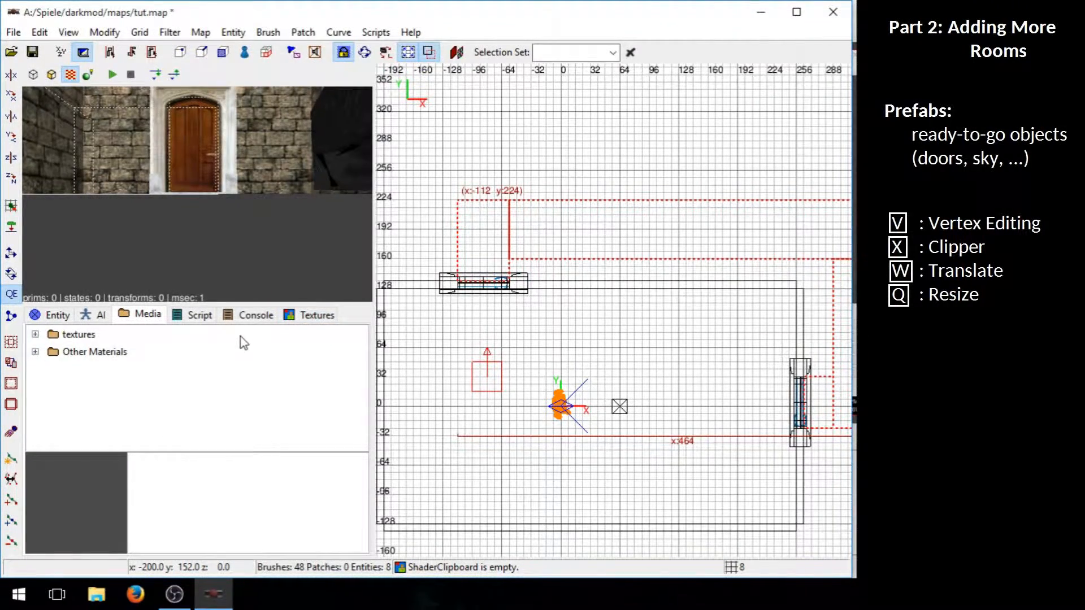
pyautogui.moveTo(143, 320)
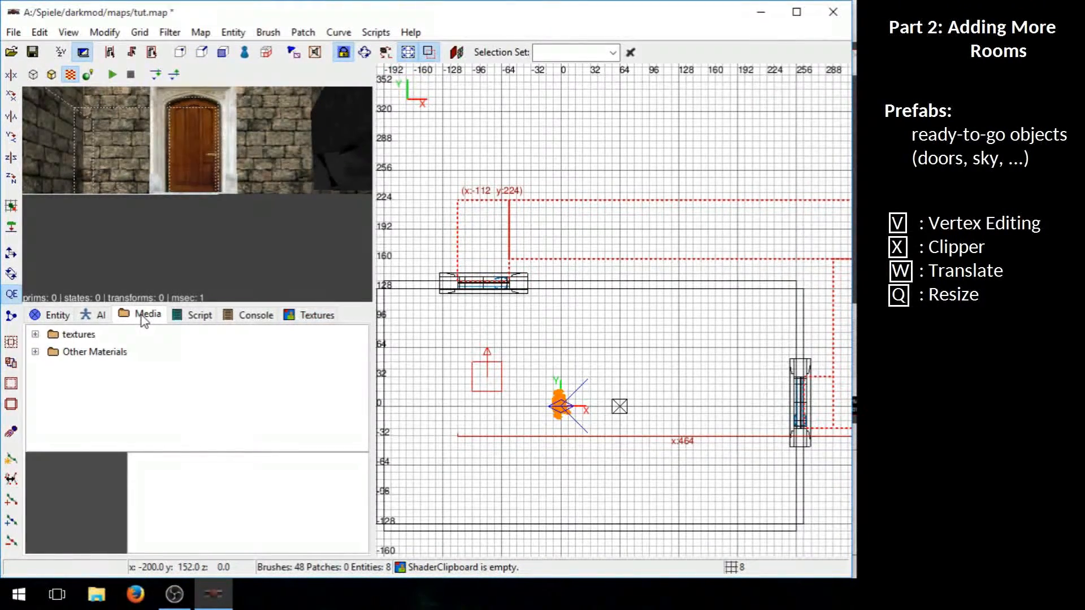
pyautogui.moveTo(36, 338)
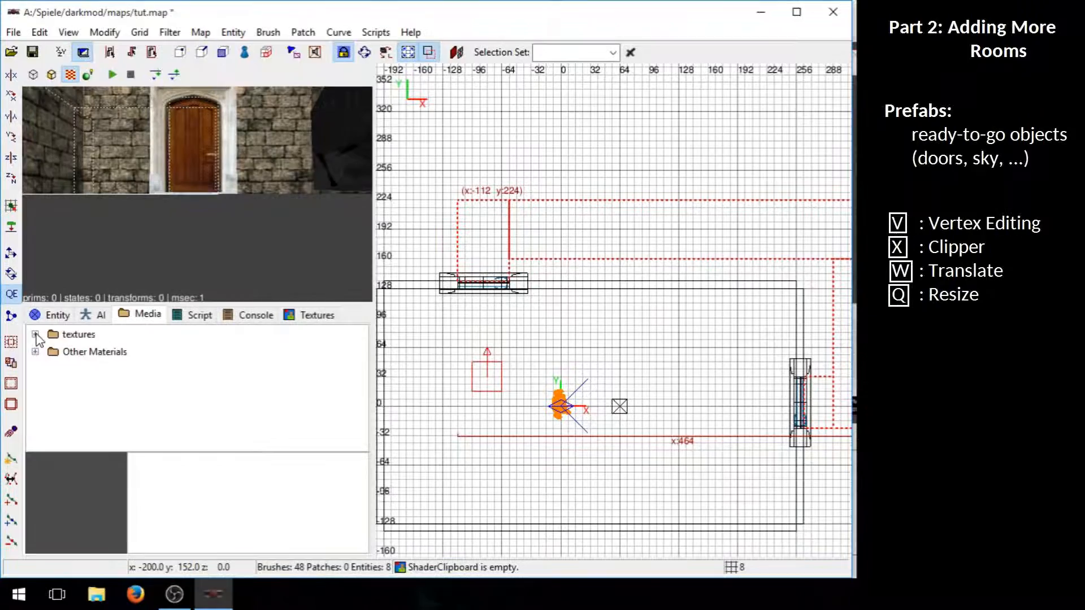
# Apply the wood/boards dark_varnished texture to the selected corridor brushes
pyautogui.click(35, 338)
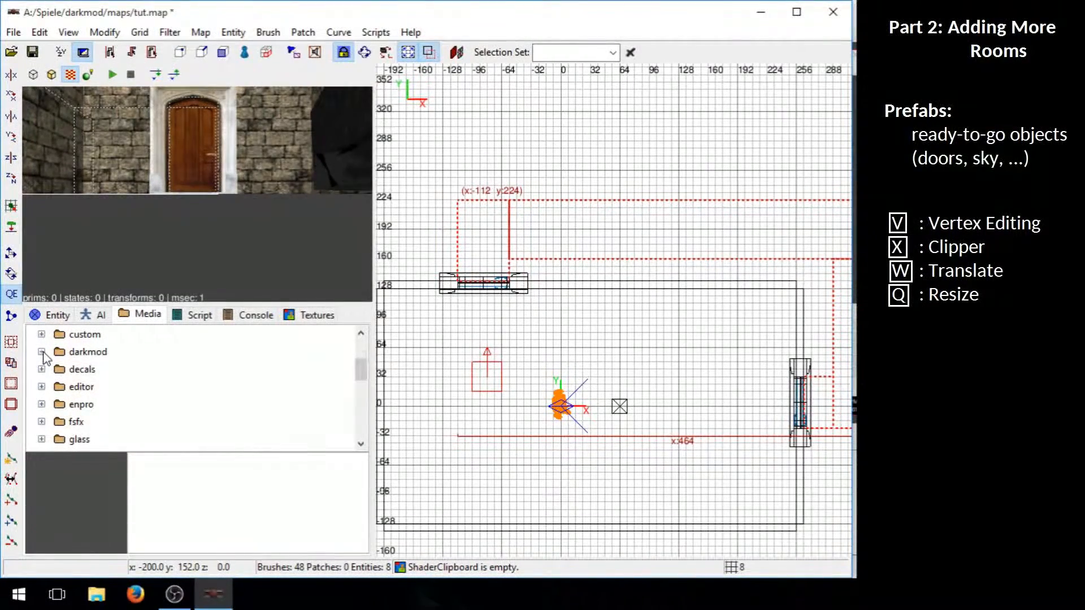
pyautogui.scroll(-3)
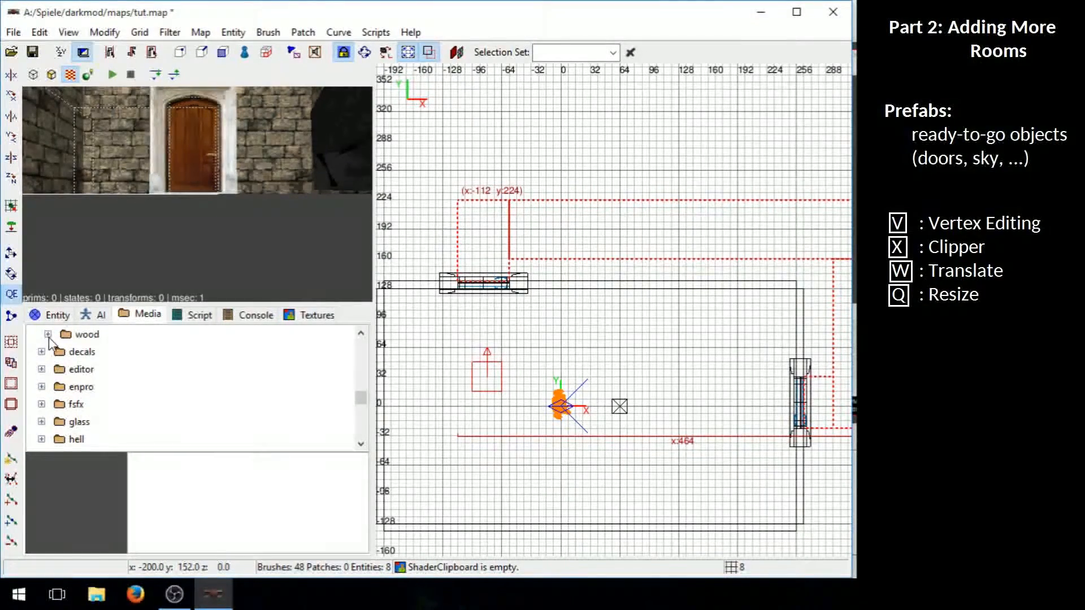
pyautogui.click(49, 334)
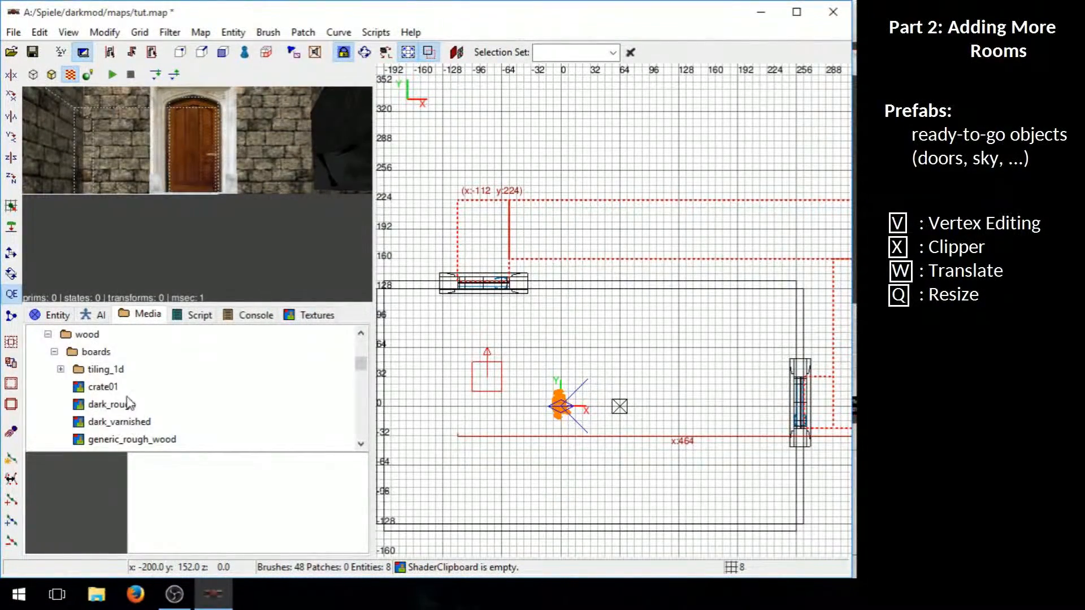
pyautogui.click(118, 421)
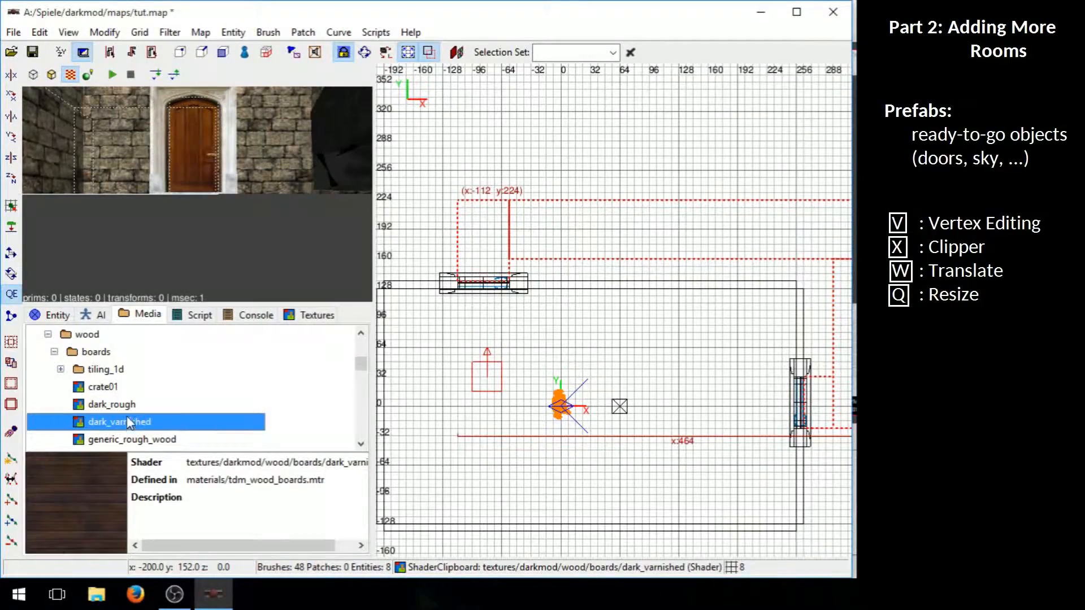
pyautogui.rightClick(119, 421)
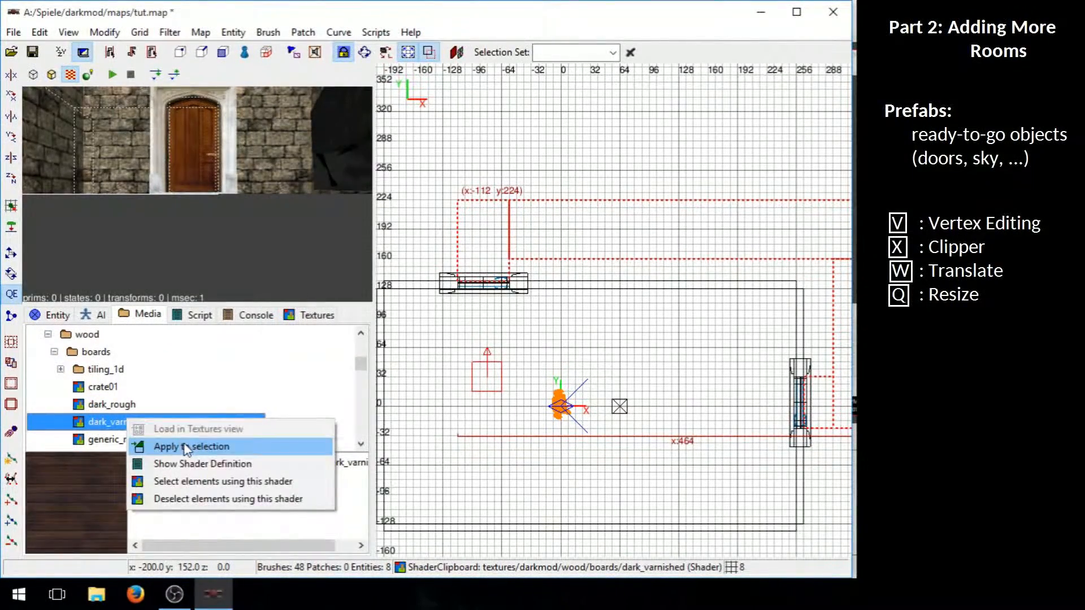
pyautogui.click(202, 463)
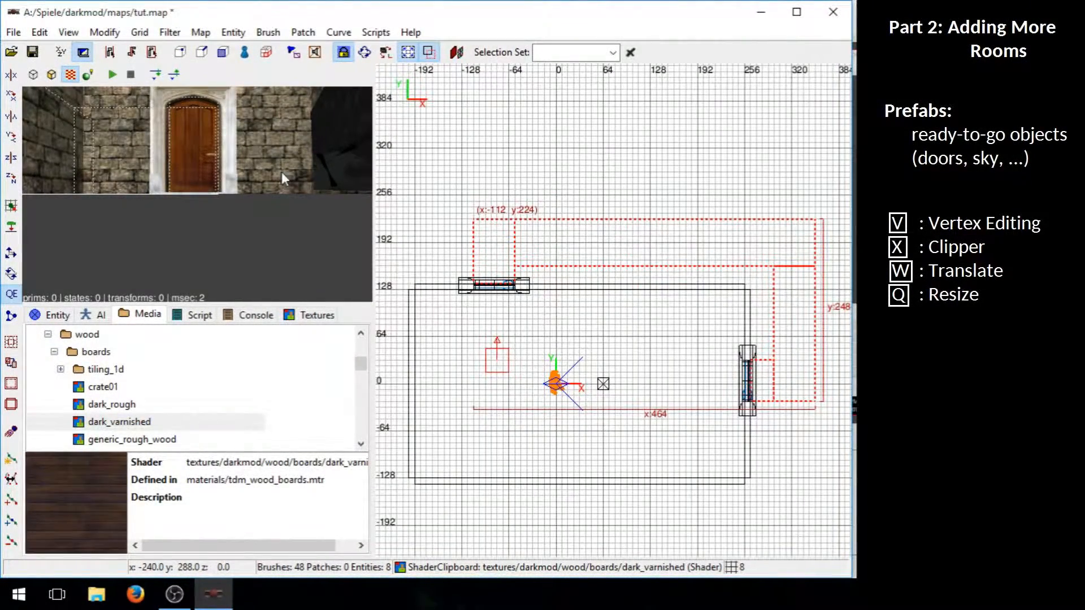
pyautogui.moveTo(11, 405)
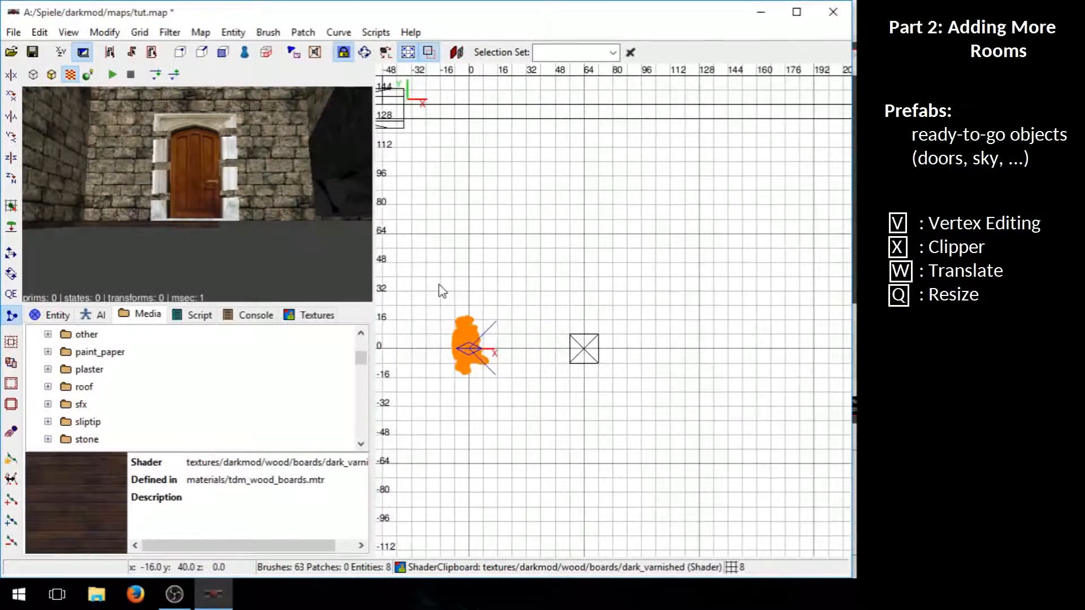
pyautogui.scroll(-3)
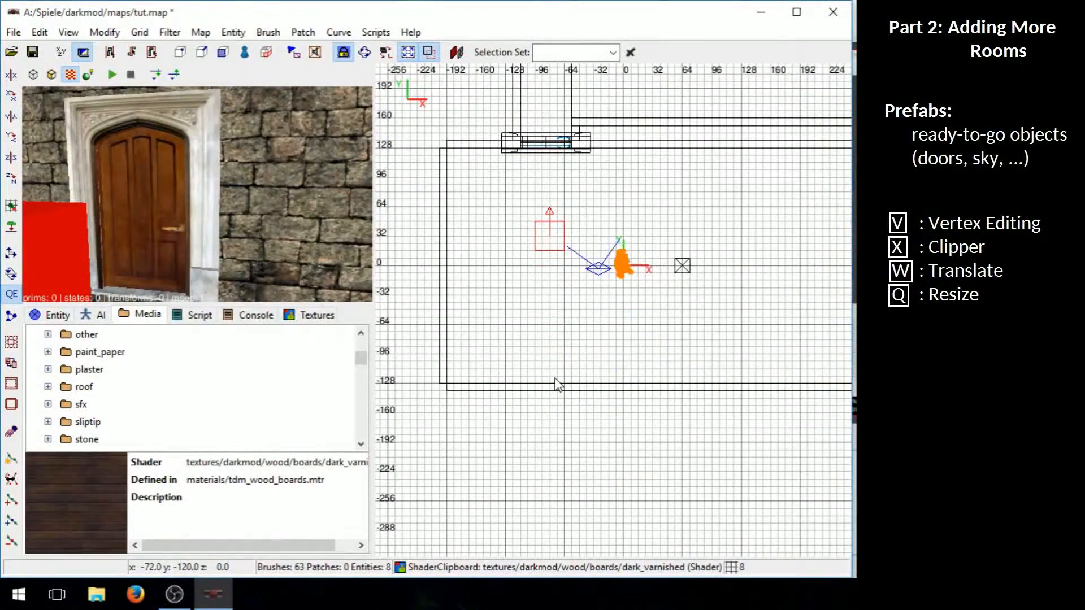
pyautogui.moveTo(545, 330)
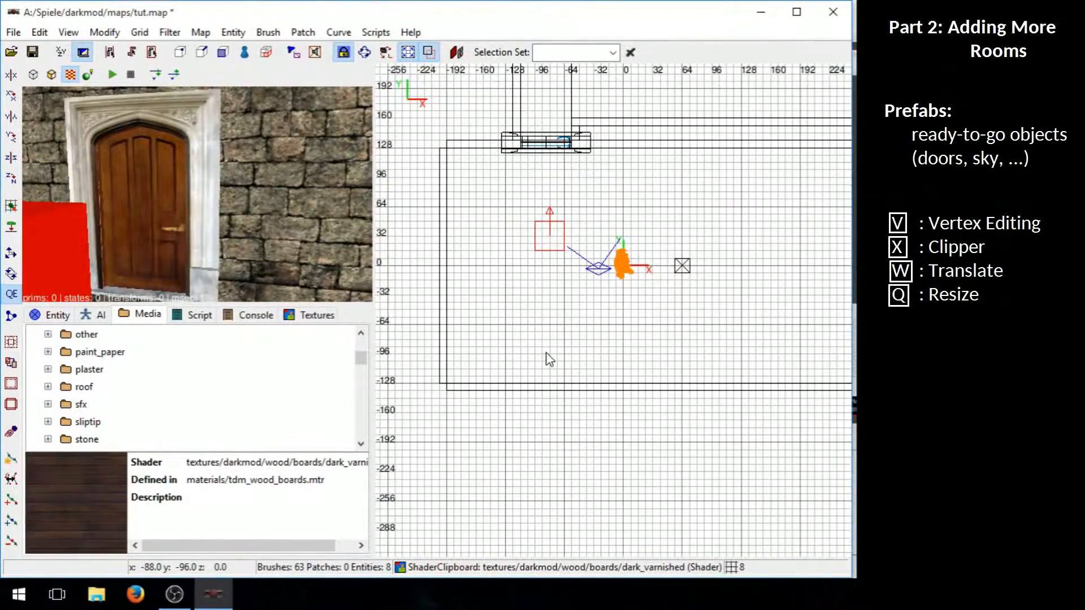
# Browse the Create Entity tree to Lights > Sources > Torches
pyautogui.rightClick(550, 359)
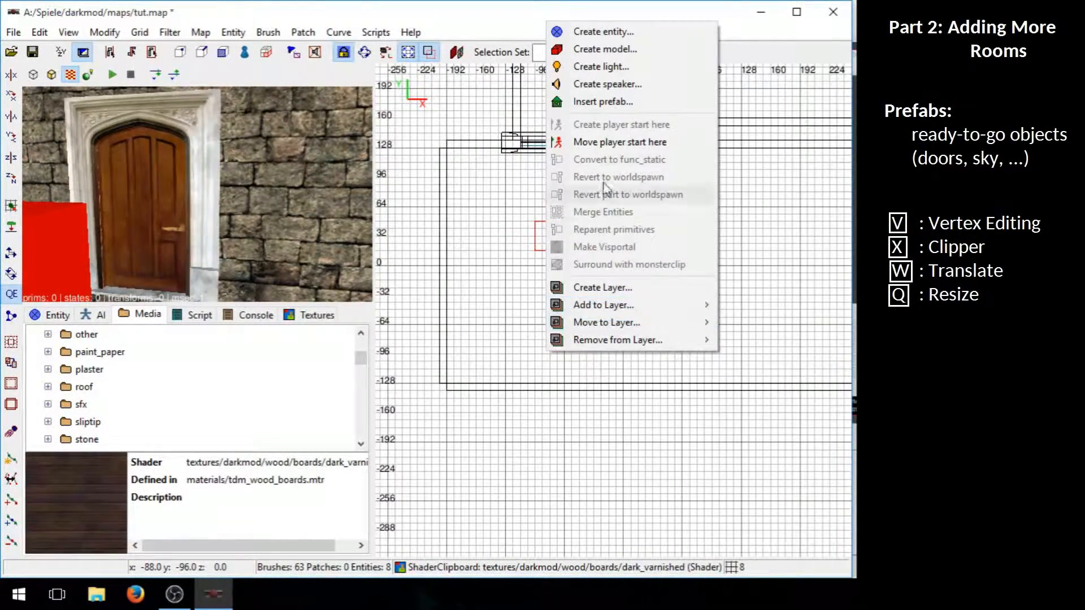
pyautogui.click(603, 31)
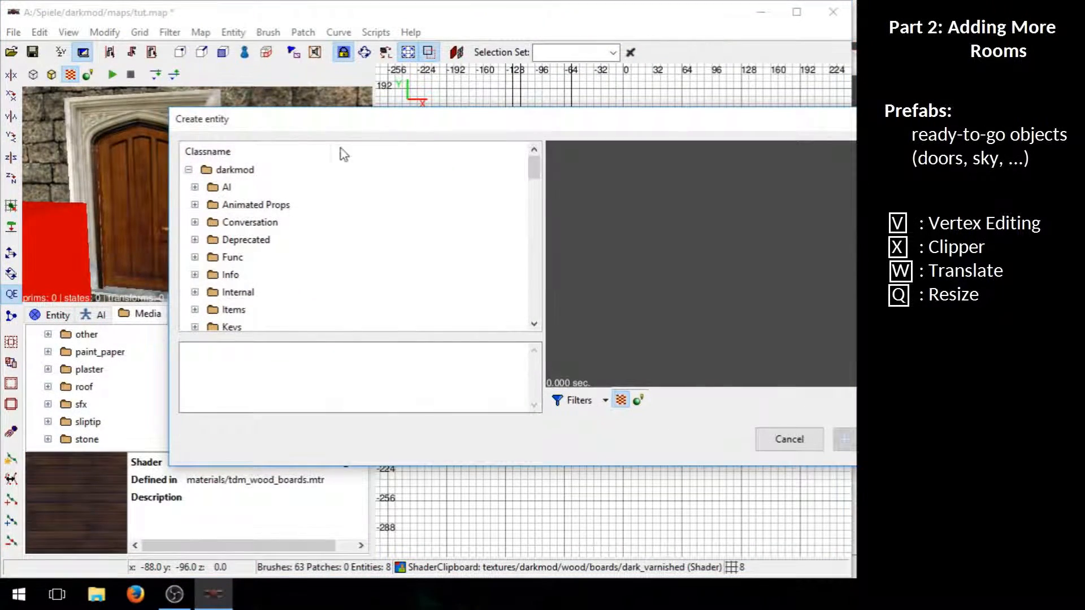
pyautogui.scroll(-3)
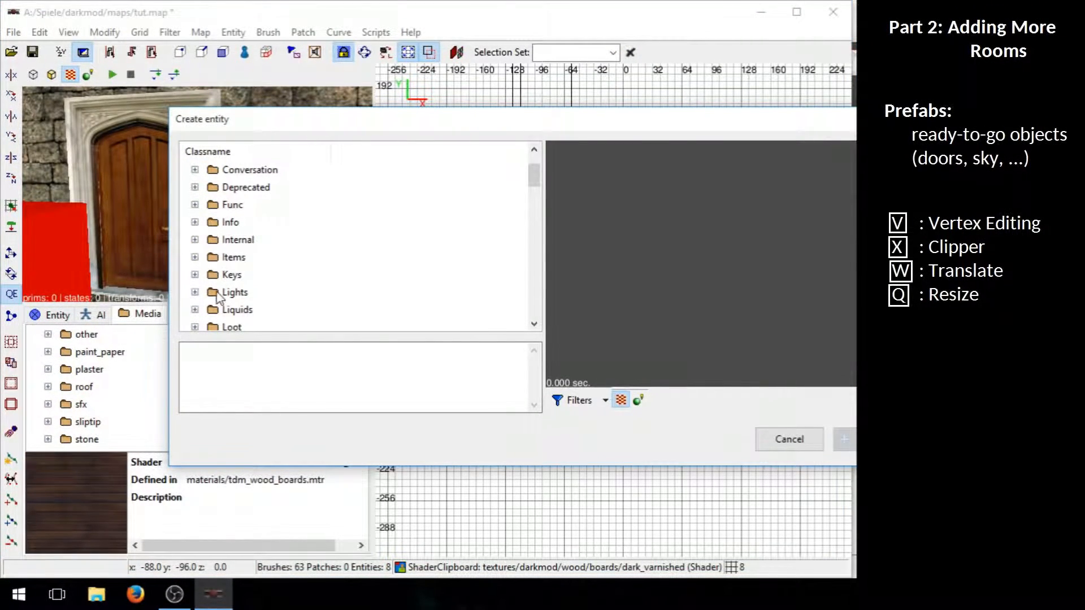
pyautogui.click(195, 292)
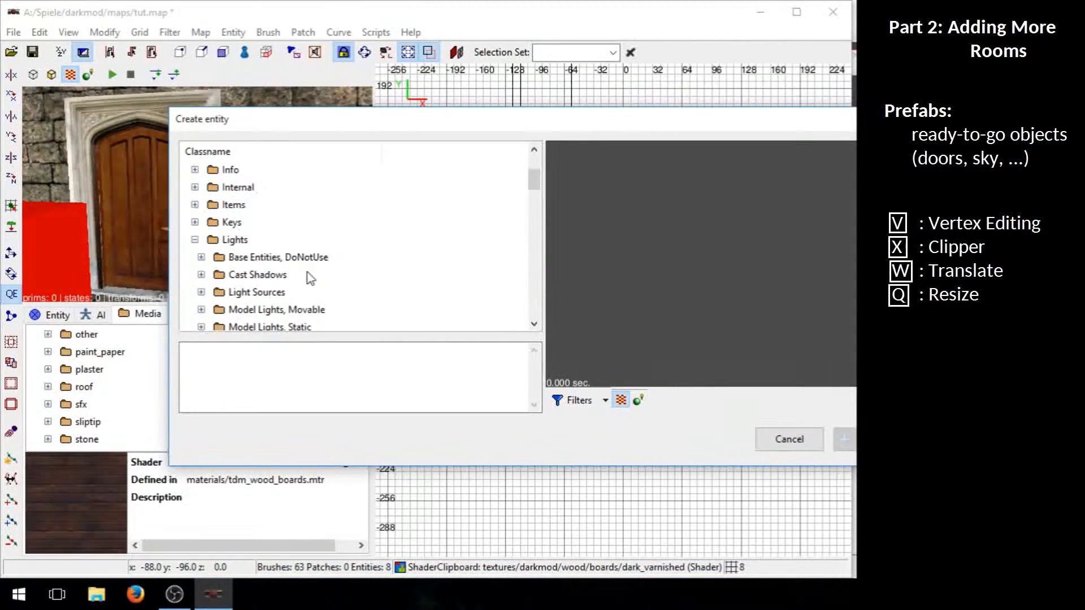
pyautogui.scroll(-3)
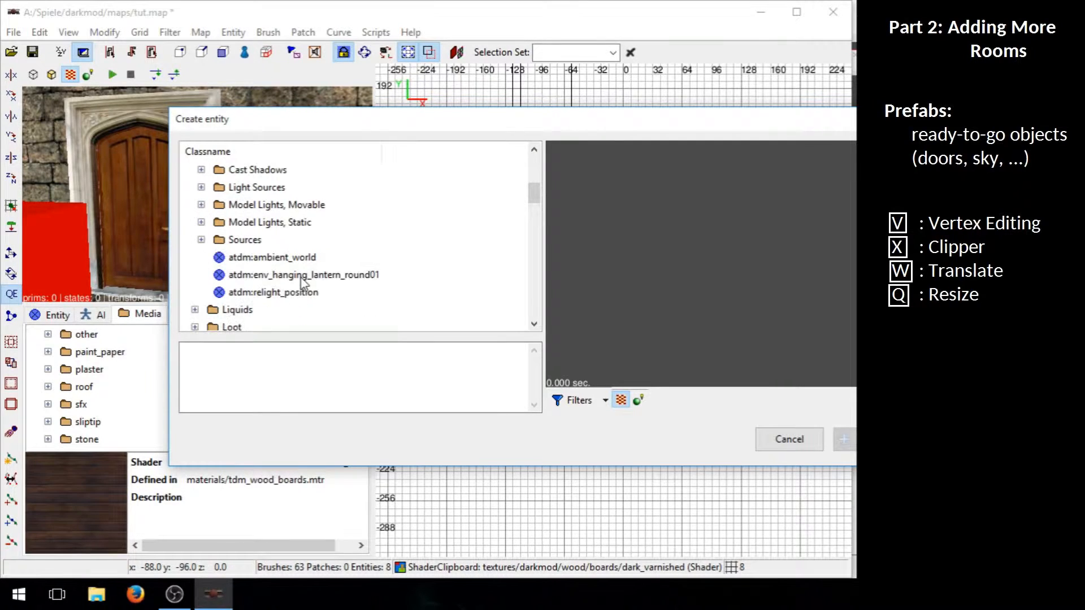
pyautogui.click(201, 222)
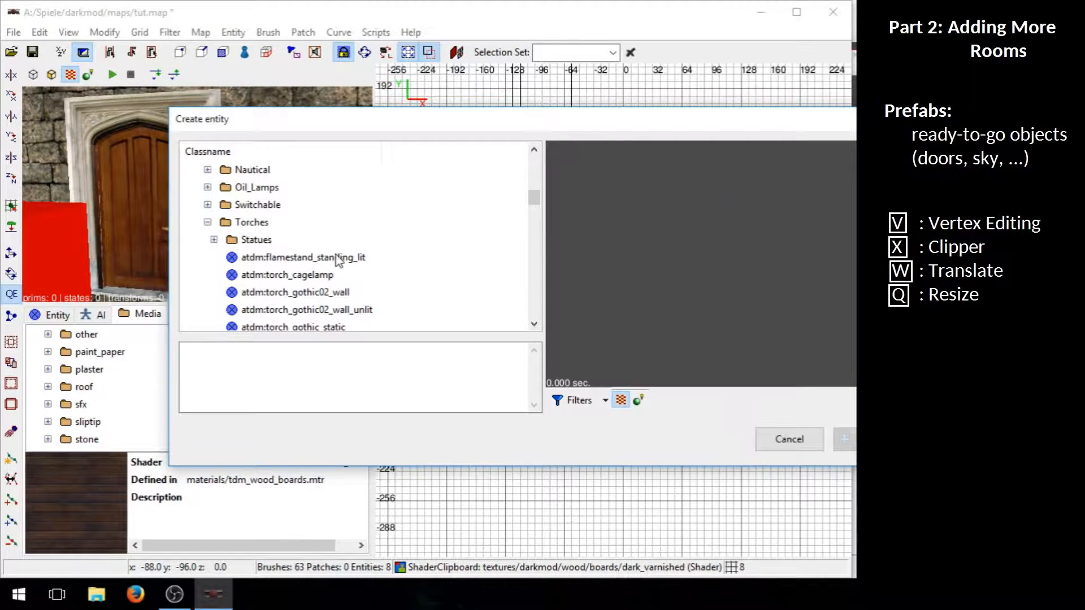
# Add an atdm:torch_wall lit torch by the right wall, raising the entity count to 13
pyautogui.click(276, 257)
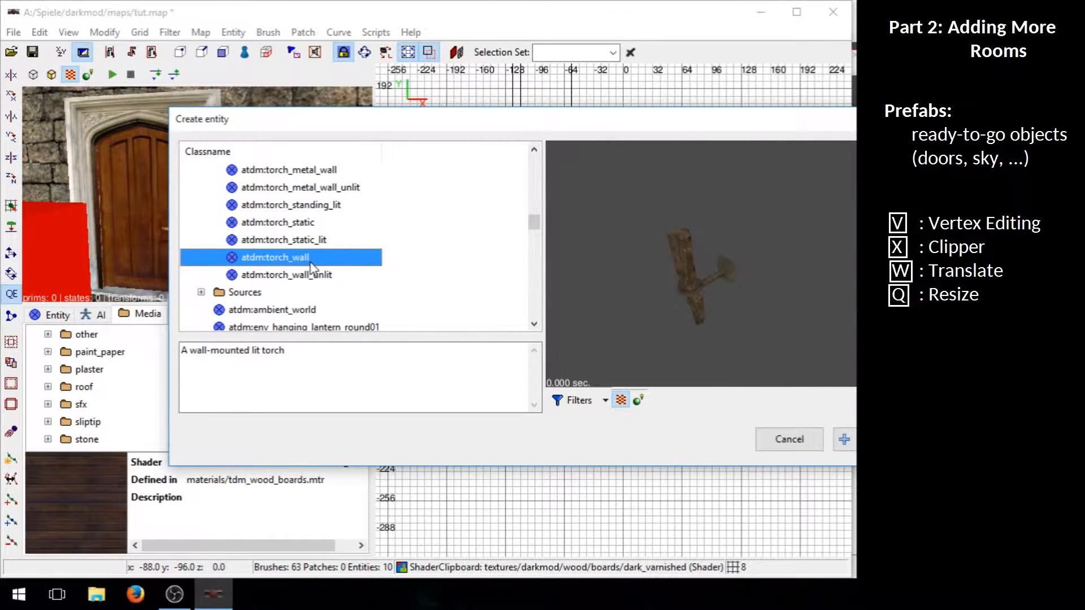
pyautogui.click(843, 438)
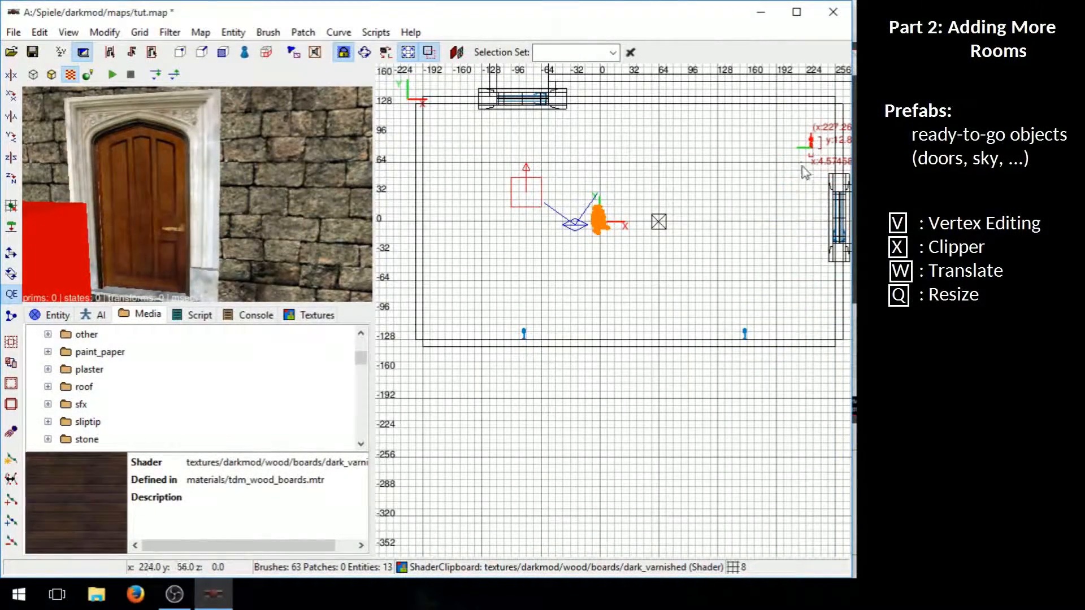
pyautogui.click(104, 32)
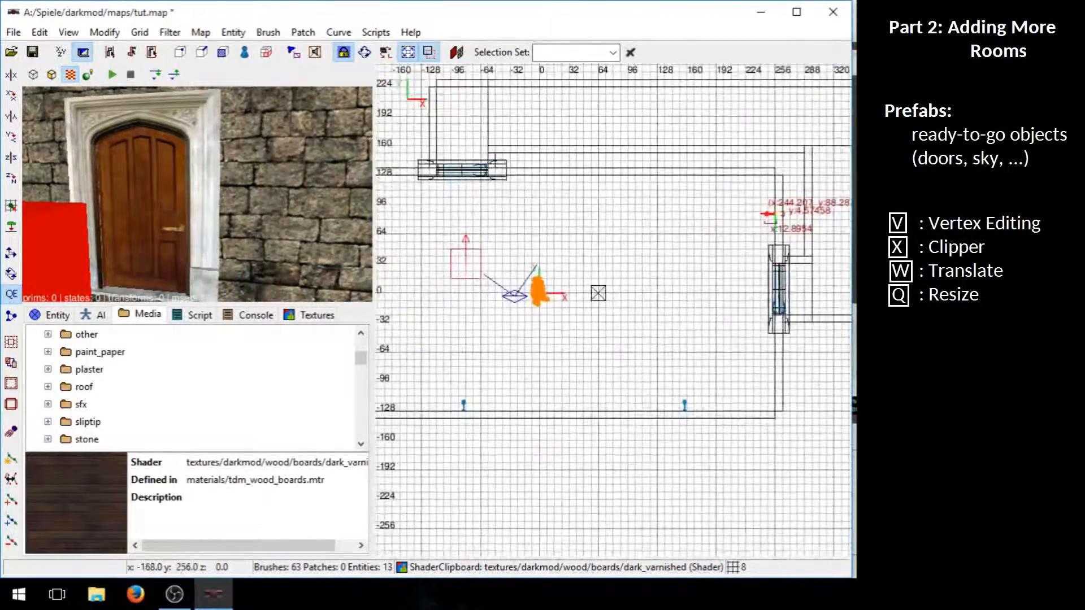
# Zoom out the 2D view and minimize DarkRadiant to show the desktop
pyautogui.scroll(-3)
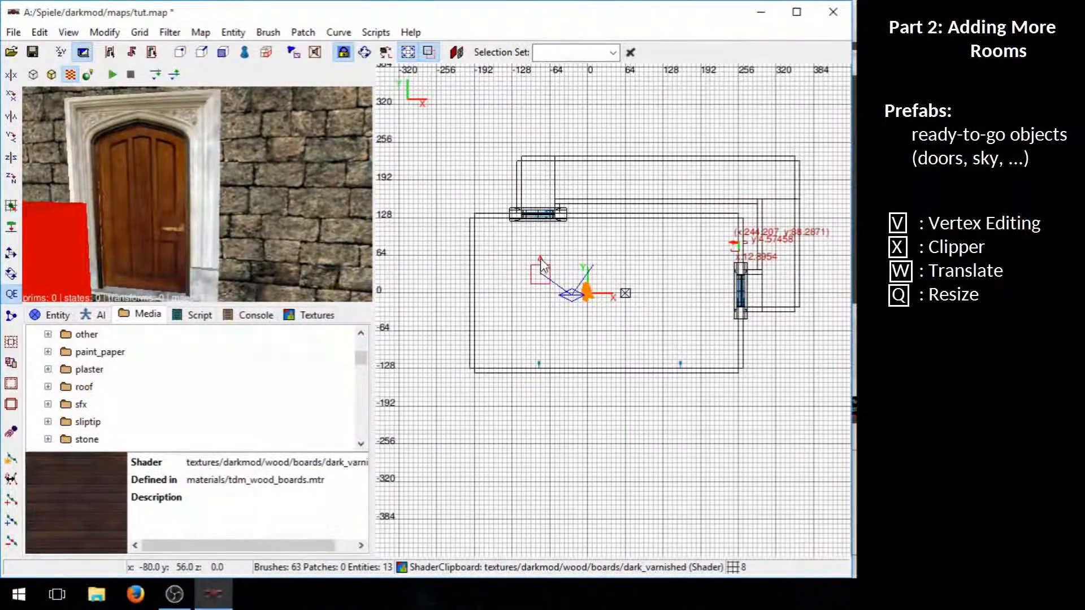
pyautogui.click(12, 31)
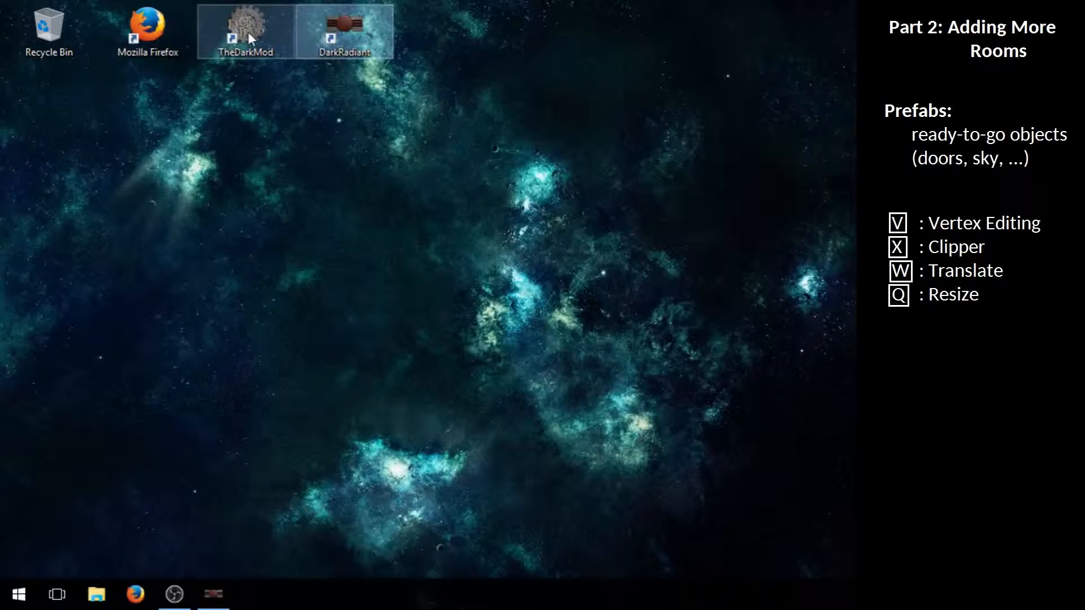
# Launch The Dark Mod and run 'testmap tut' from the console to load the map
pyautogui.doubleClick(244, 27)
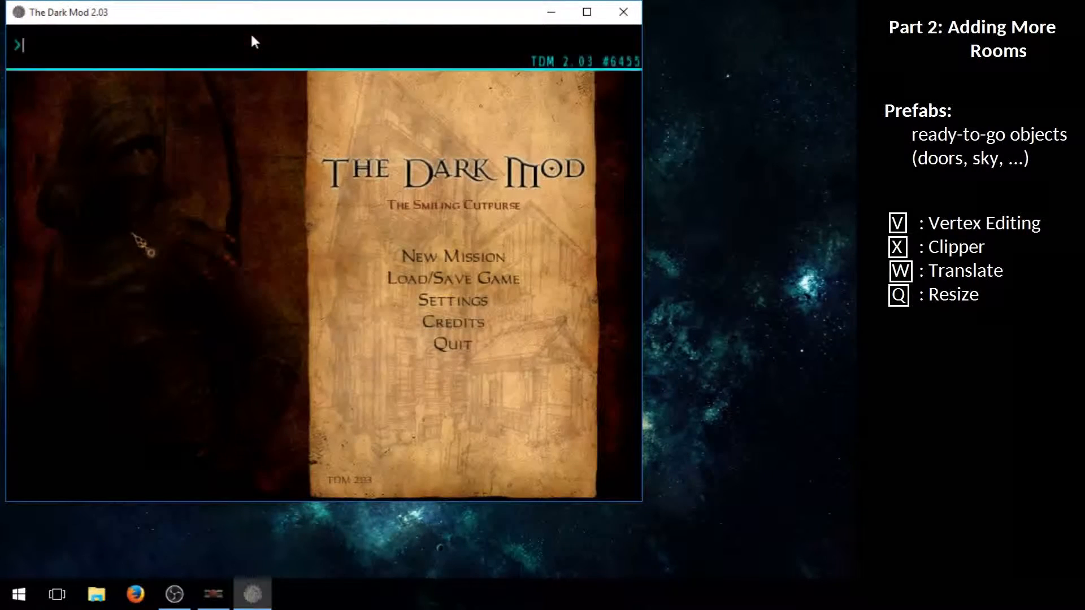
pyautogui.write('testm')
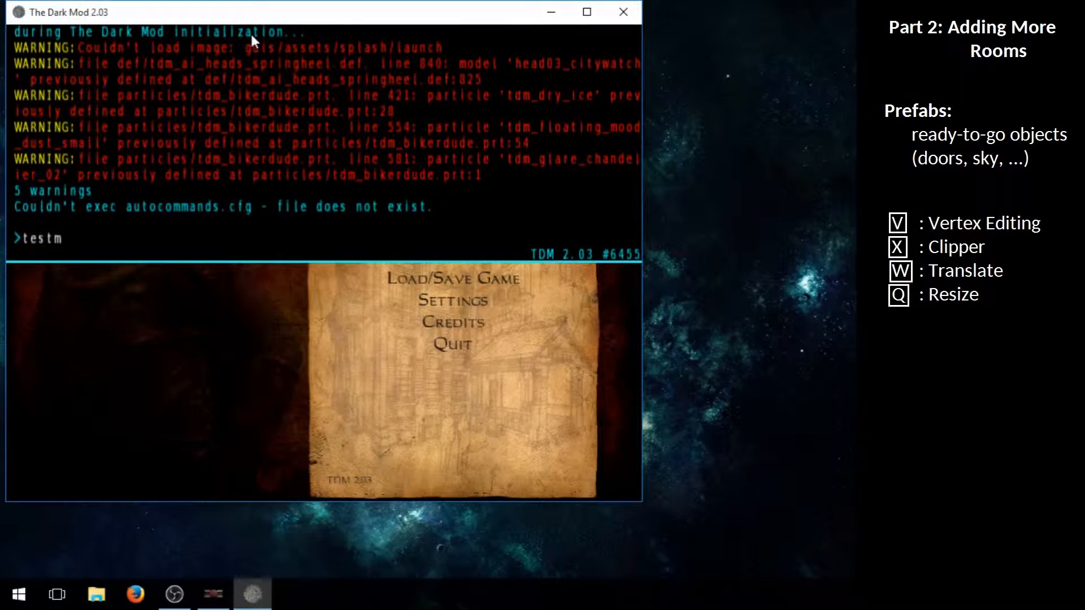
pyautogui.write('ap tut')
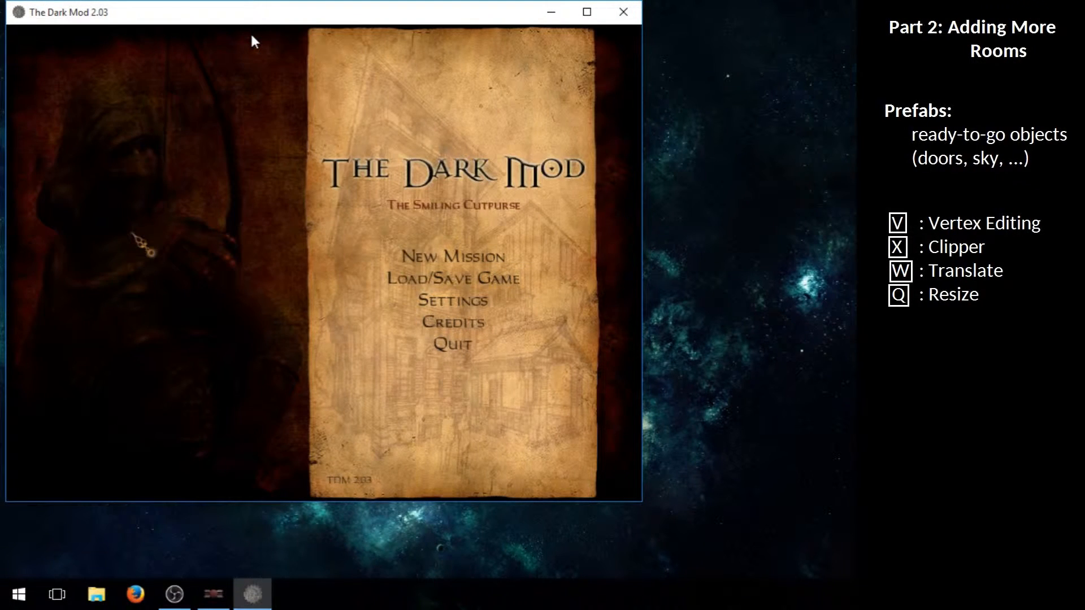
pyautogui.click(455, 256)
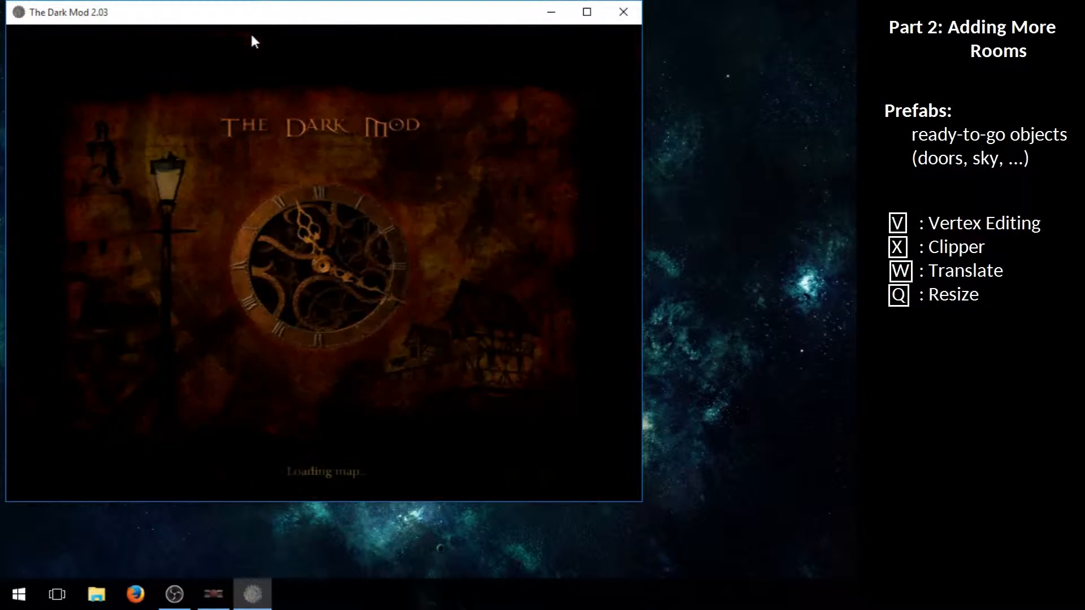